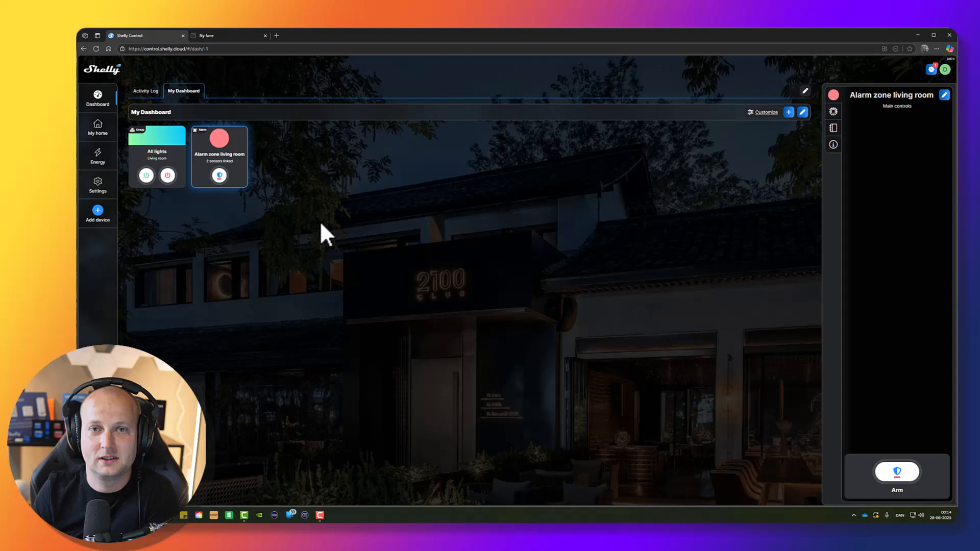
Show the My home rooms overview with the Living room and 14 devices.
{"action": "left_click", "coordinate": [98, 127]}
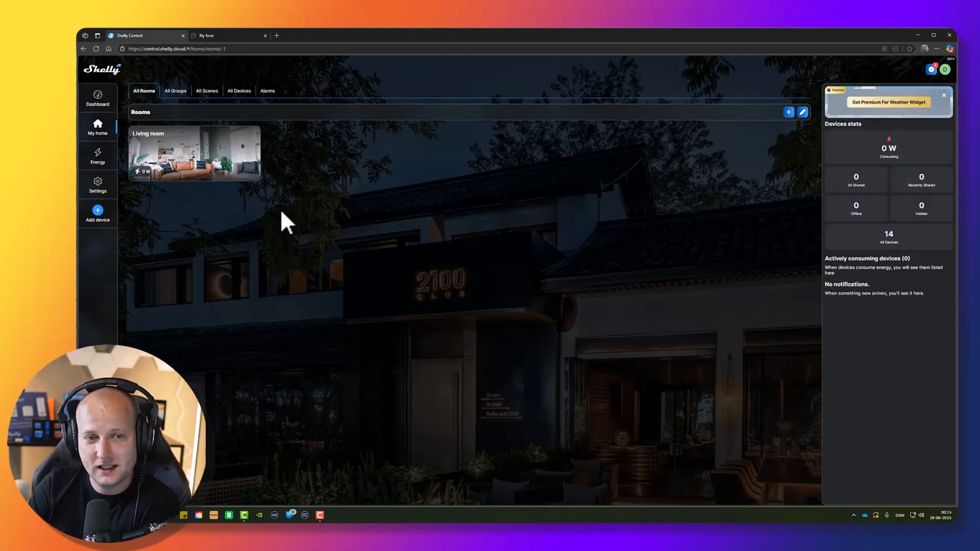
{"action": "mouse_move", "coordinate": [222, 226]}
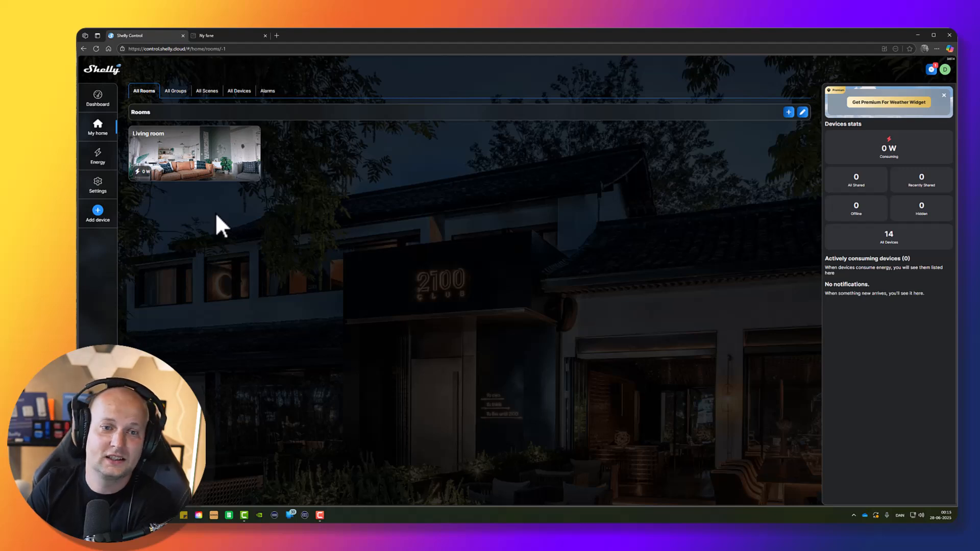
{"action": "mouse_move", "coordinate": [108, 143]}
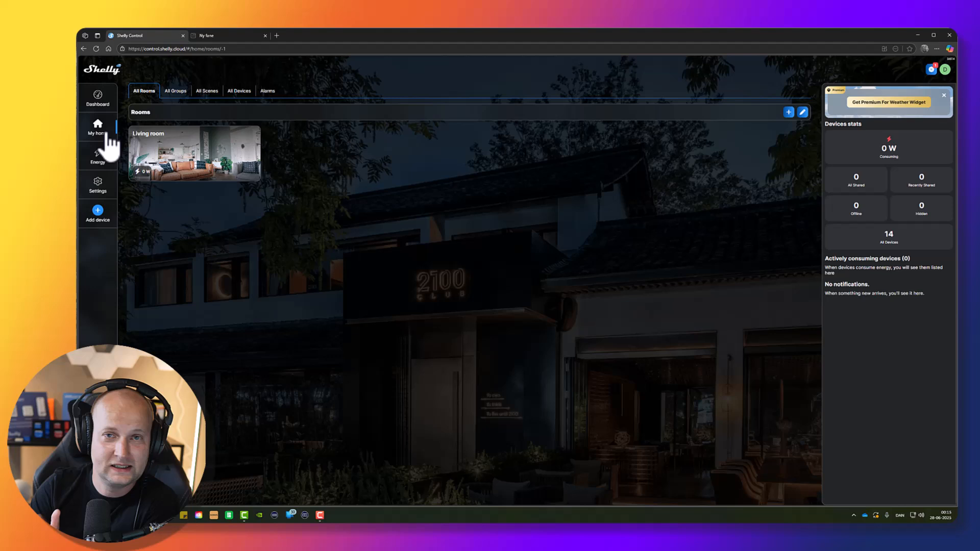
{"action": "mouse_move", "coordinate": [212, 163]}
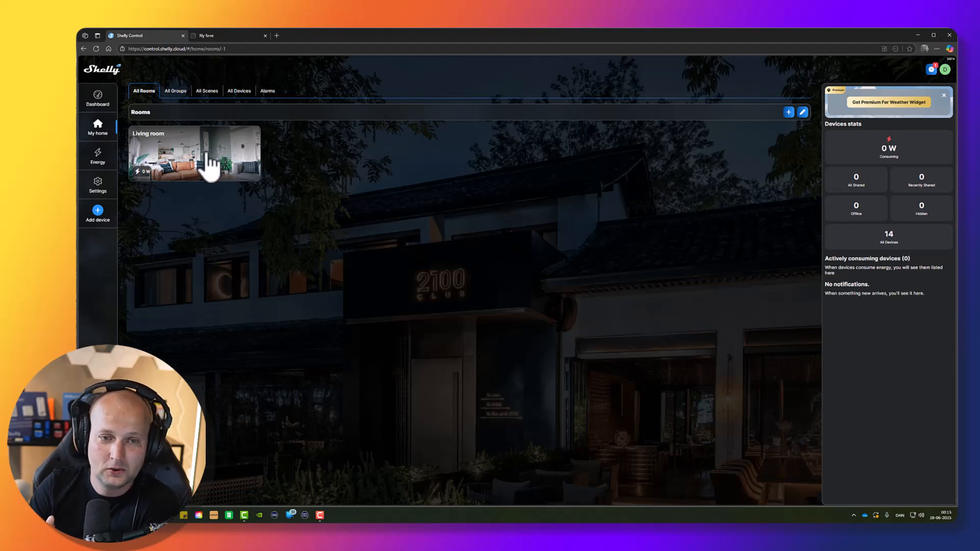
Open the Living room and bring up Light 2 (1PM)'s controls and consumption panel.
{"action": "left_click", "coordinate": [195, 153]}
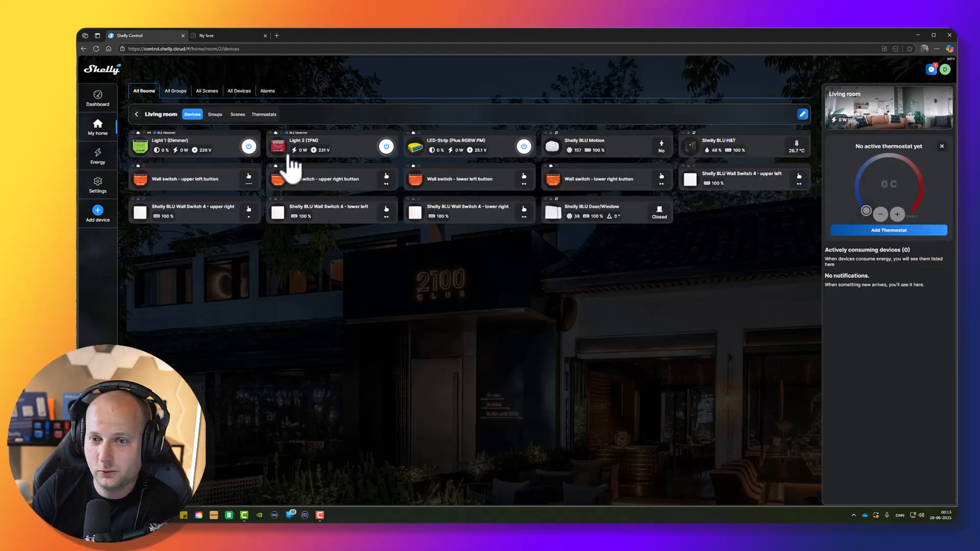
{"action": "mouse_move", "coordinate": [287, 156]}
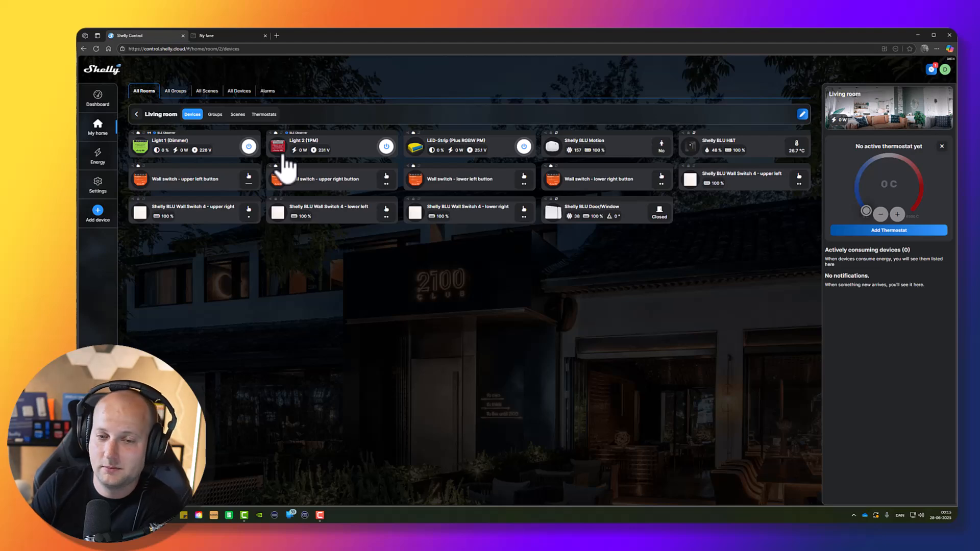
{"action": "mouse_move", "coordinate": [213, 143]}
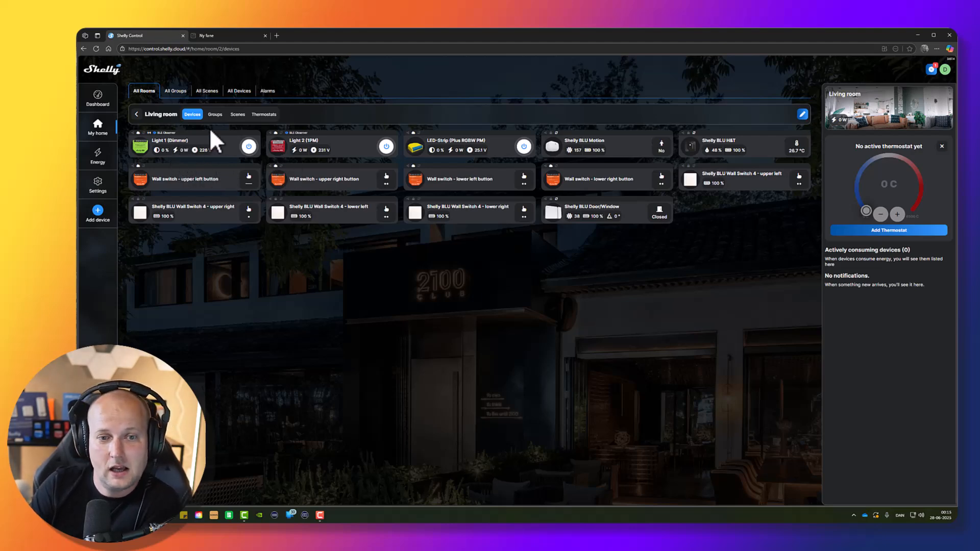
{"action": "mouse_move", "coordinate": [317, 148]}
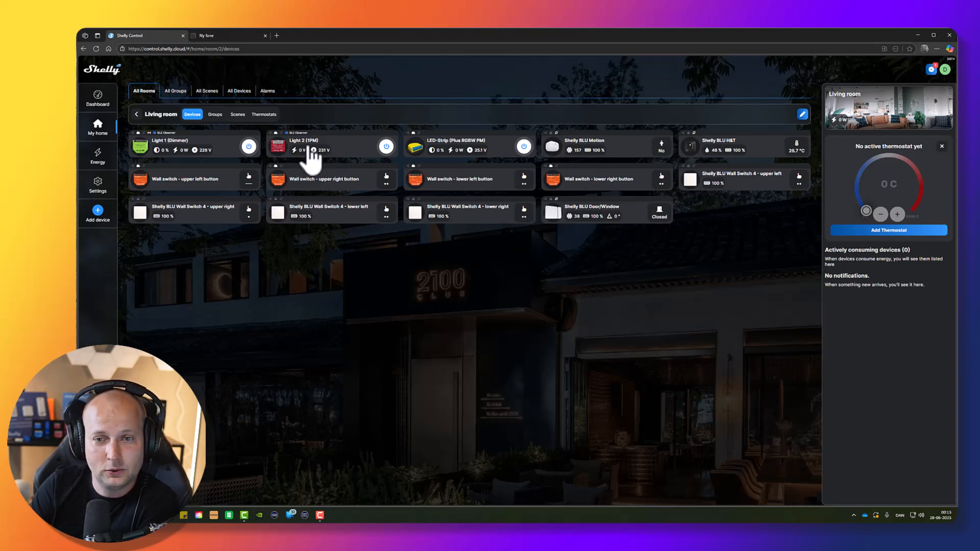
{"action": "left_click", "coordinate": [323, 146]}
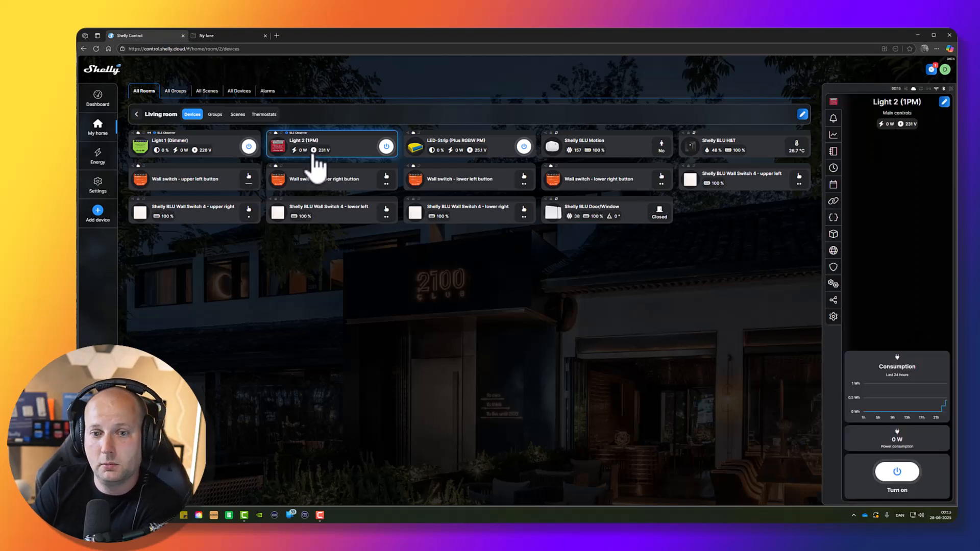
{"action": "mouse_move", "coordinate": [335, 153]}
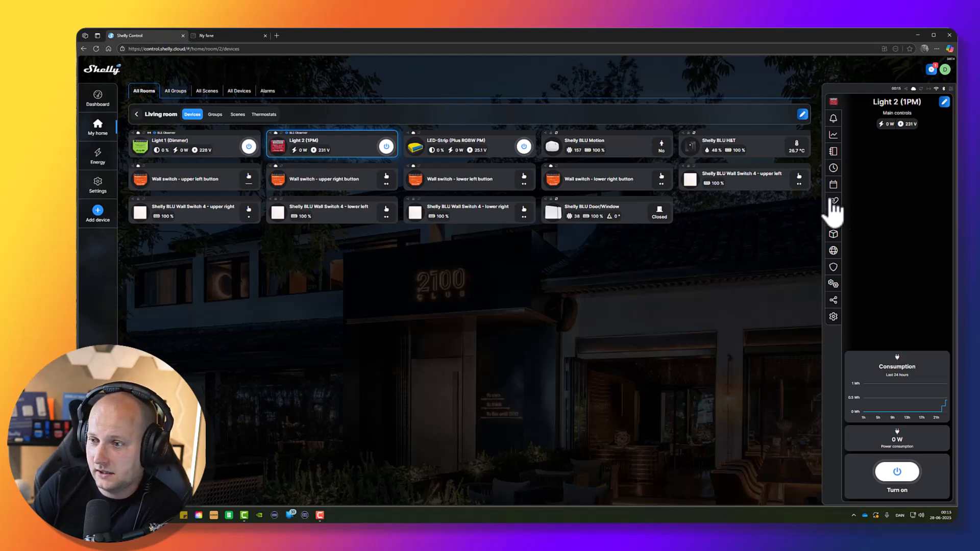
{"action": "mouse_move", "coordinate": [834, 190]}
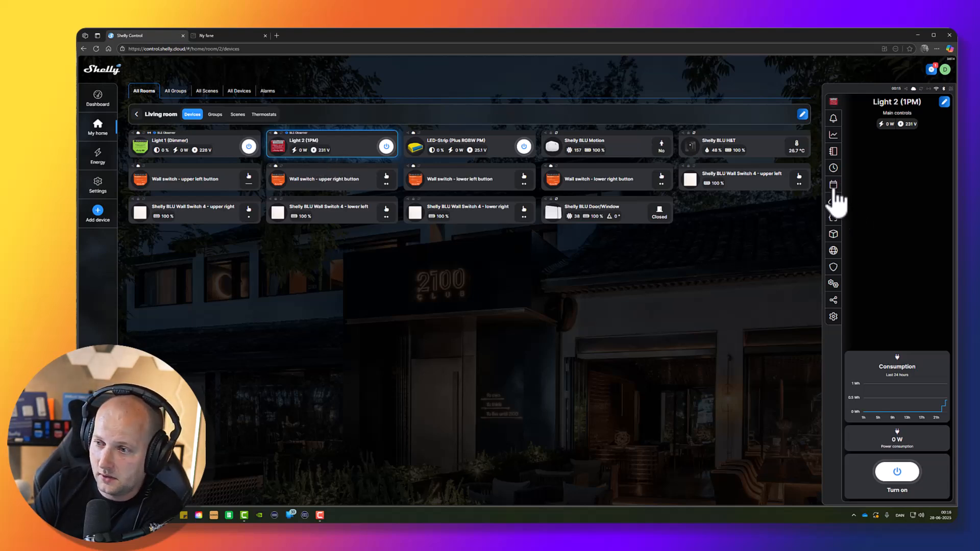
Open Light 2's empty schedule section and begin a new schedule at Week days.
{"action": "left_click", "coordinate": [833, 184]}
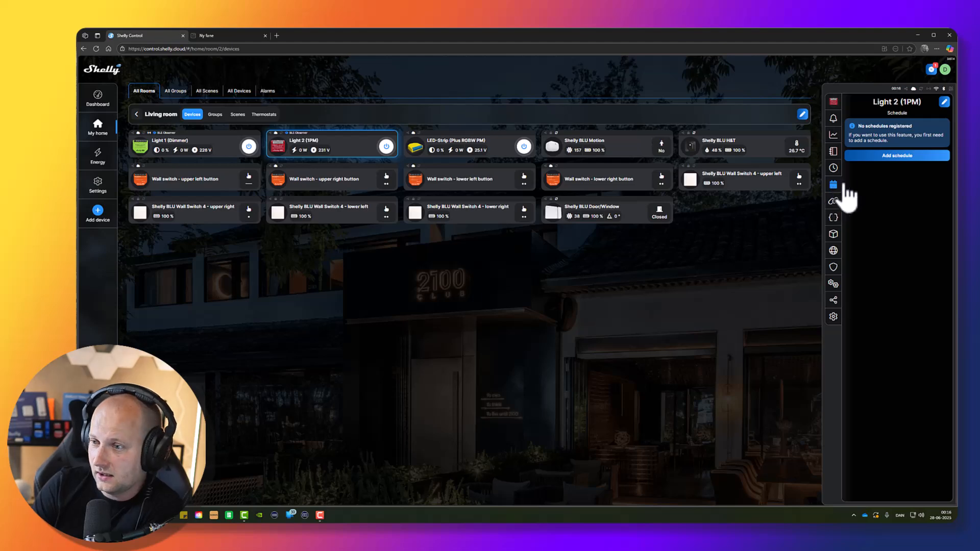
{"action": "left_click", "coordinate": [897, 155]}
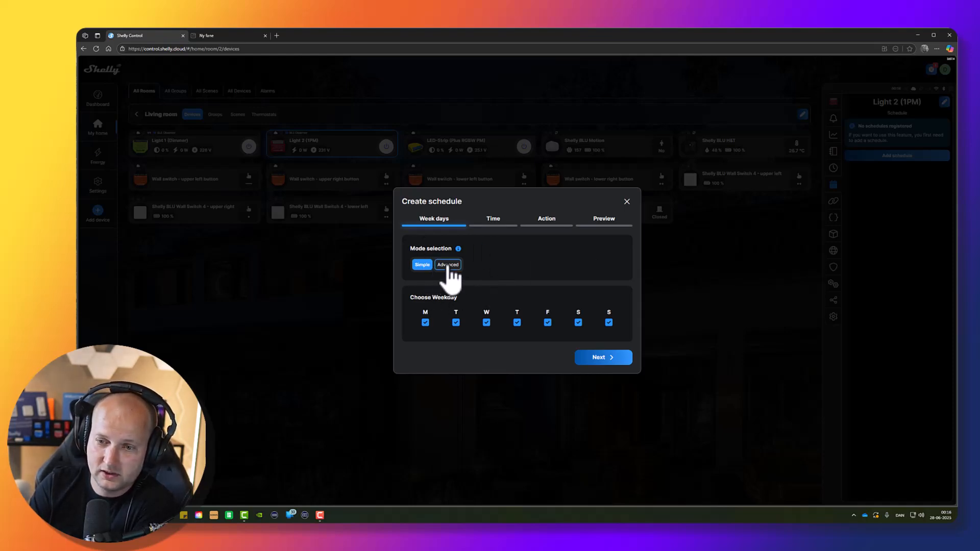
Switch to Advanced day selection and enable specific days of the month.
{"action": "left_click", "coordinate": [448, 265]}
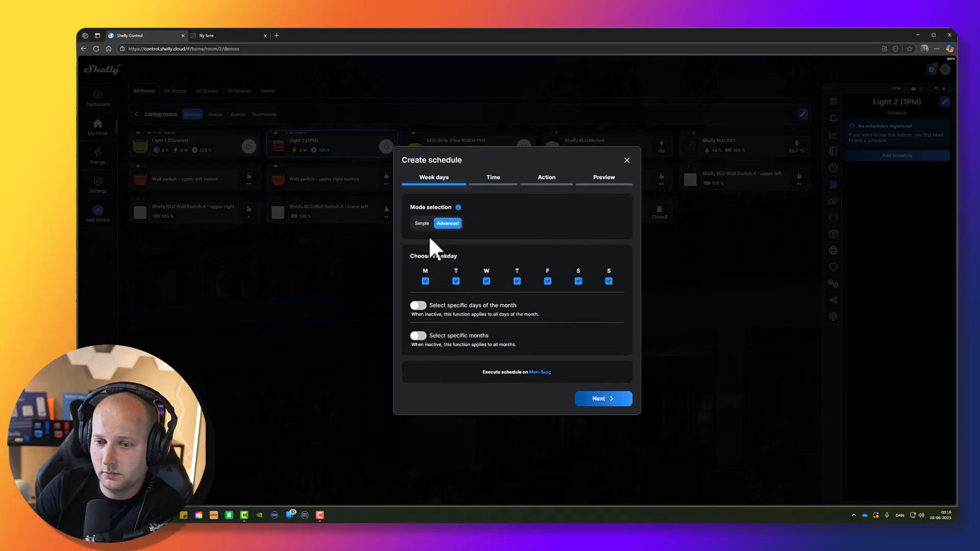
{"action": "left_click", "coordinate": [422, 264]}
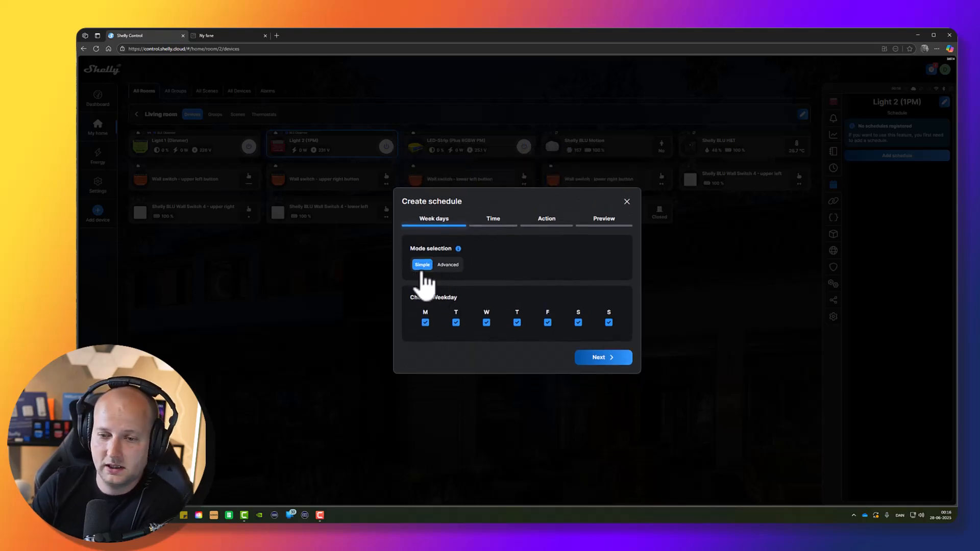
{"action": "mouse_move", "coordinate": [485, 303]}
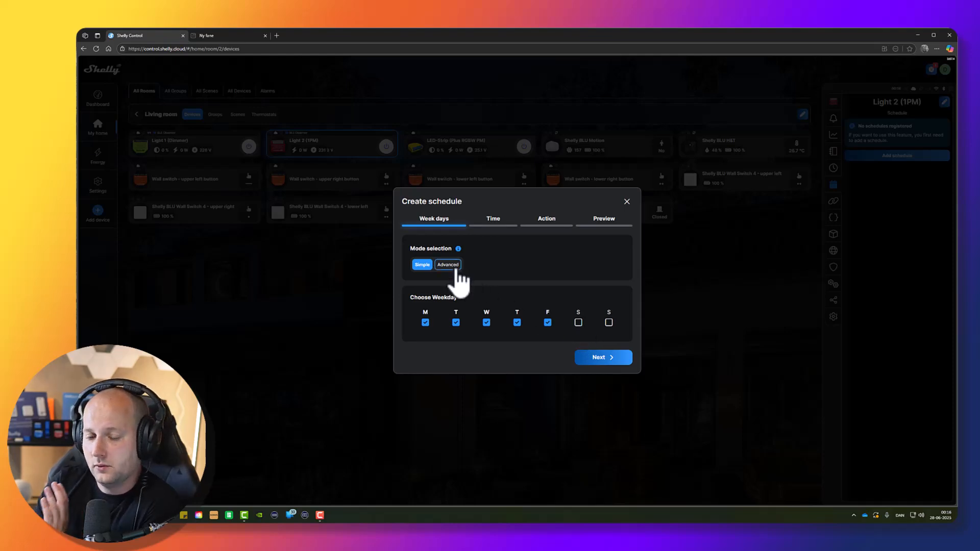
{"action": "left_click", "coordinate": [448, 265]}
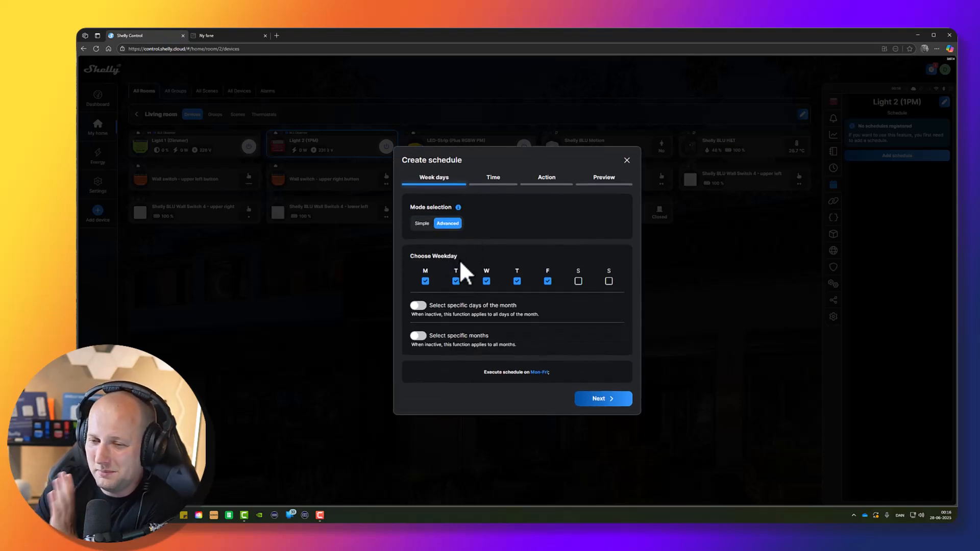
{"action": "left_click", "coordinate": [418, 306]}
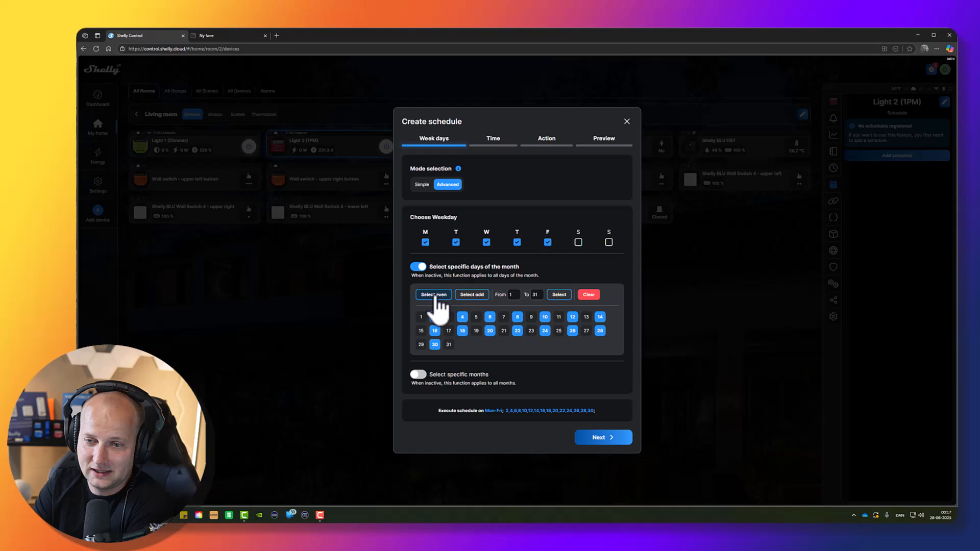
Try the even and odd days-of-month selections.
{"action": "left_click", "coordinate": [471, 294]}
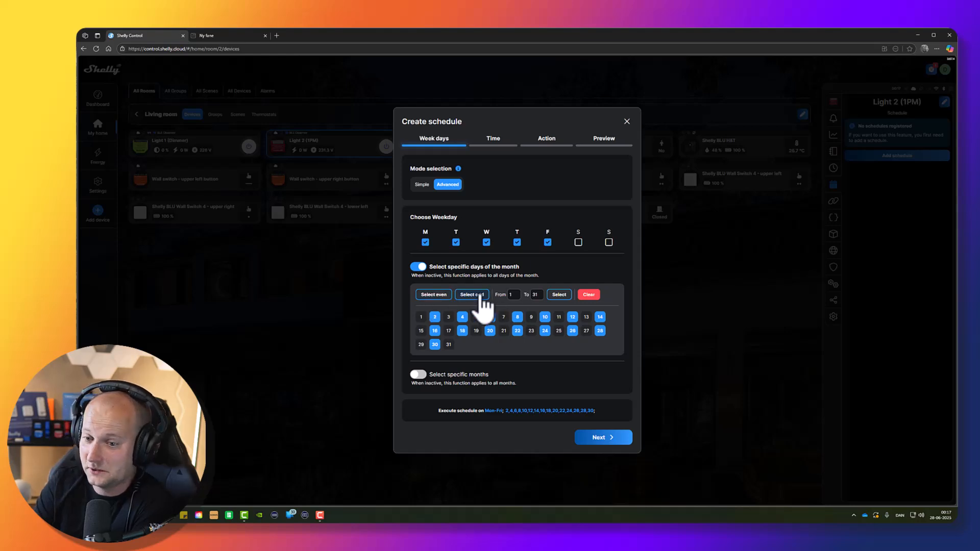
{"action": "left_click", "coordinate": [471, 294]}
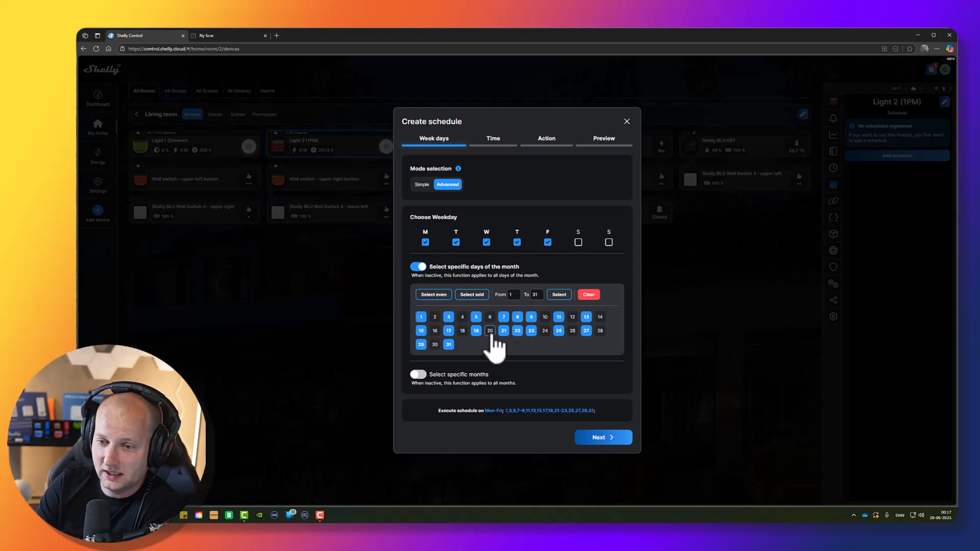
{"action": "left_click", "coordinate": [489, 331]}
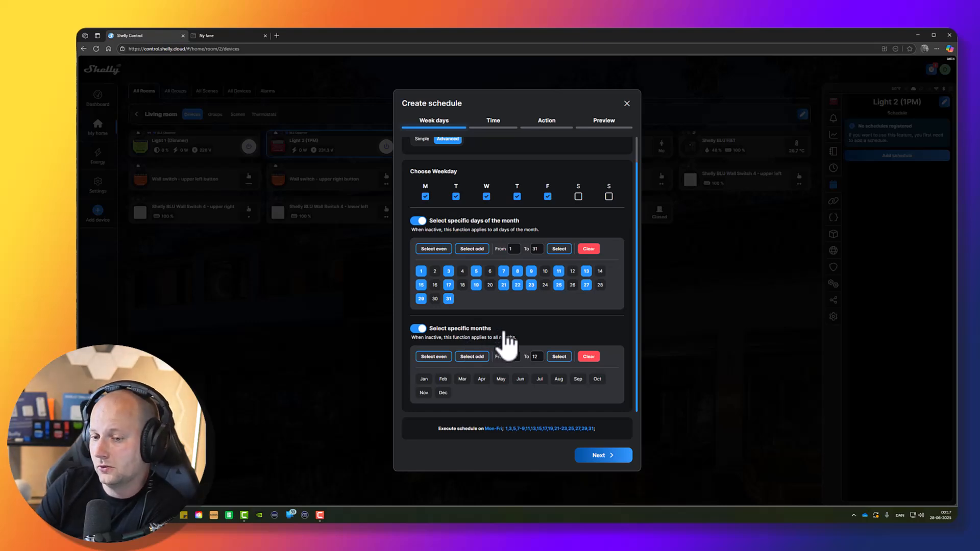
Try limiting months to January and December, then return to Simple weekday selection.
{"action": "left_click", "coordinate": [424, 379]}
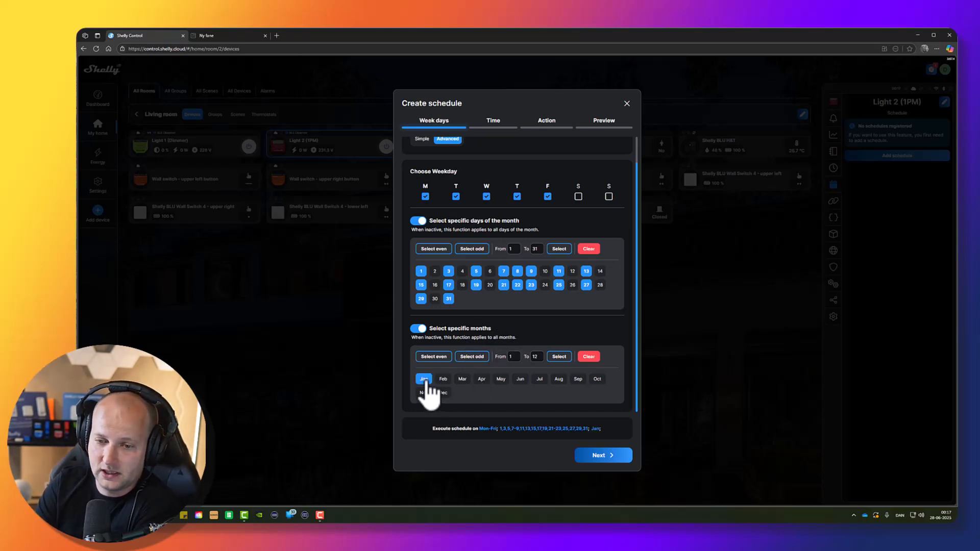
{"action": "left_click", "coordinate": [442, 393]}
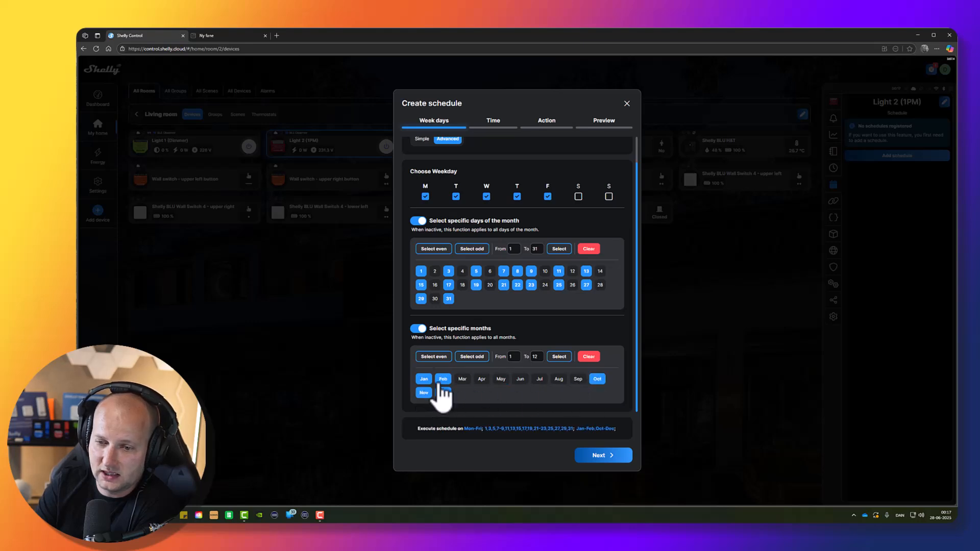
{"action": "left_click", "coordinate": [442, 392]}
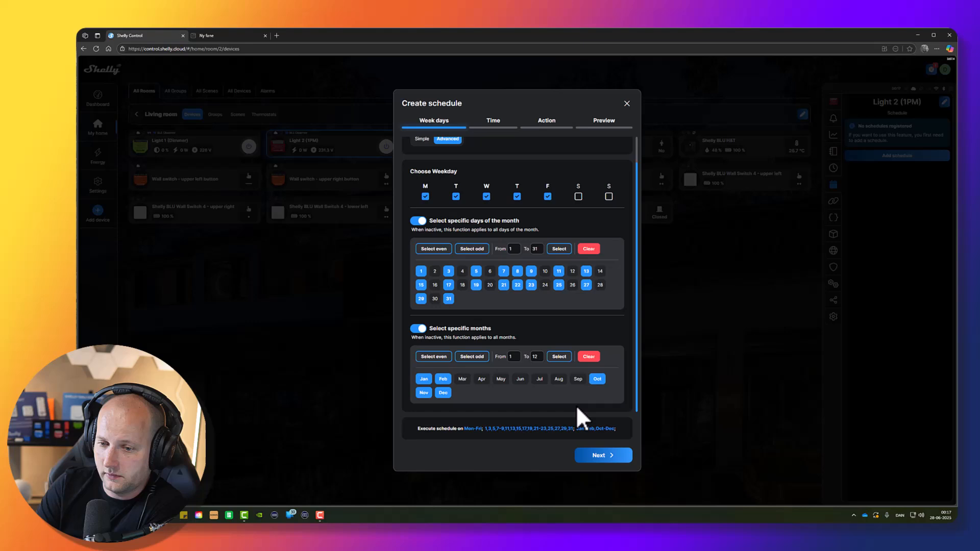
{"action": "left_click", "coordinate": [578, 378]}
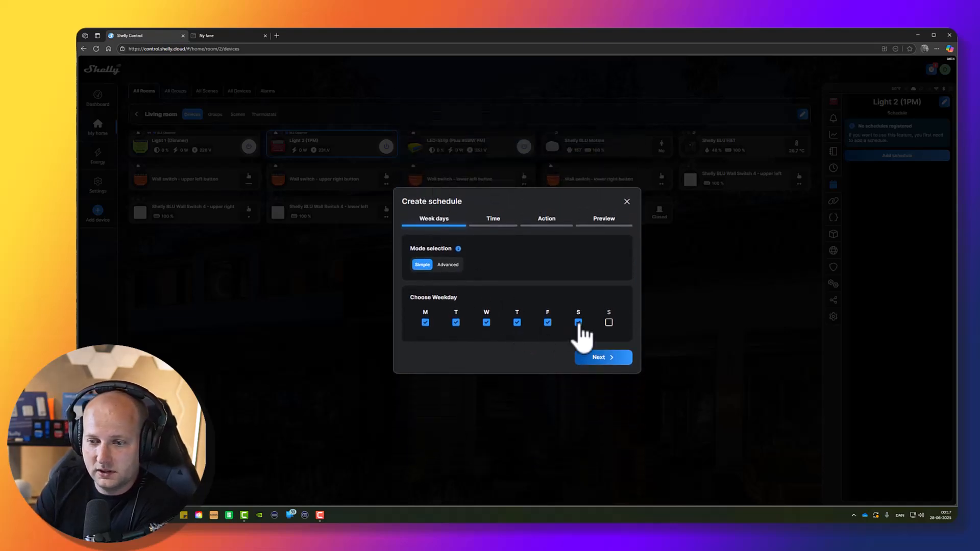
Tick Sunday so all seven weekdays are selected, then continue to Time.
{"action": "left_click", "coordinate": [608, 322]}
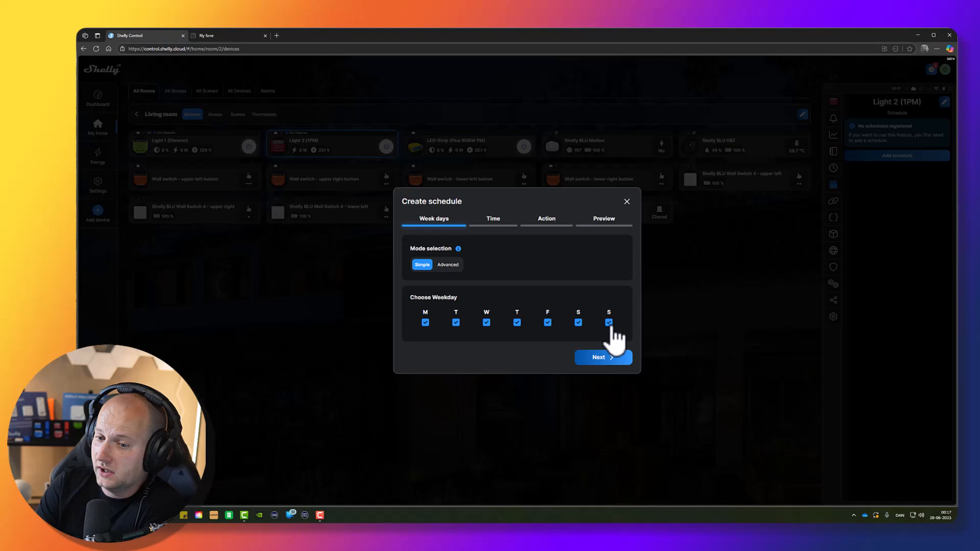
{"action": "mouse_move", "coordinate": [531, 353]}
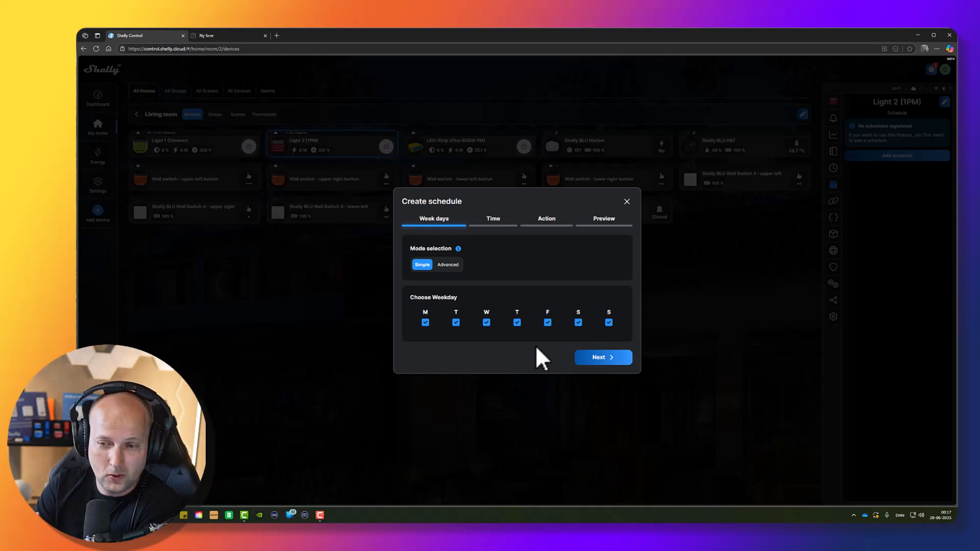
{"action": "left_click", "coordinate": [603, 357]}
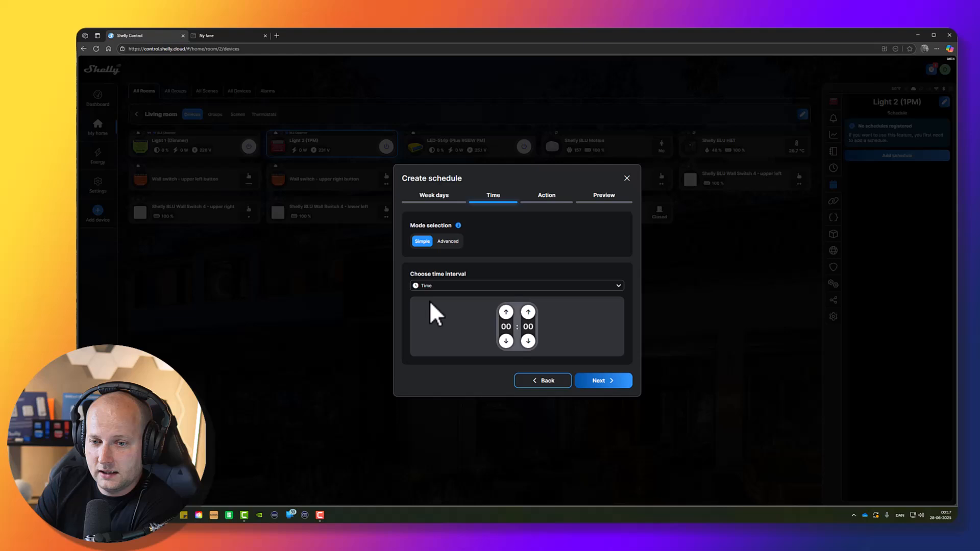
Set the time interval to Sunrise/Sunset, zero hour offset, triggering after sunset.
{"action": "left_click", "coordinate": [516, 286]}
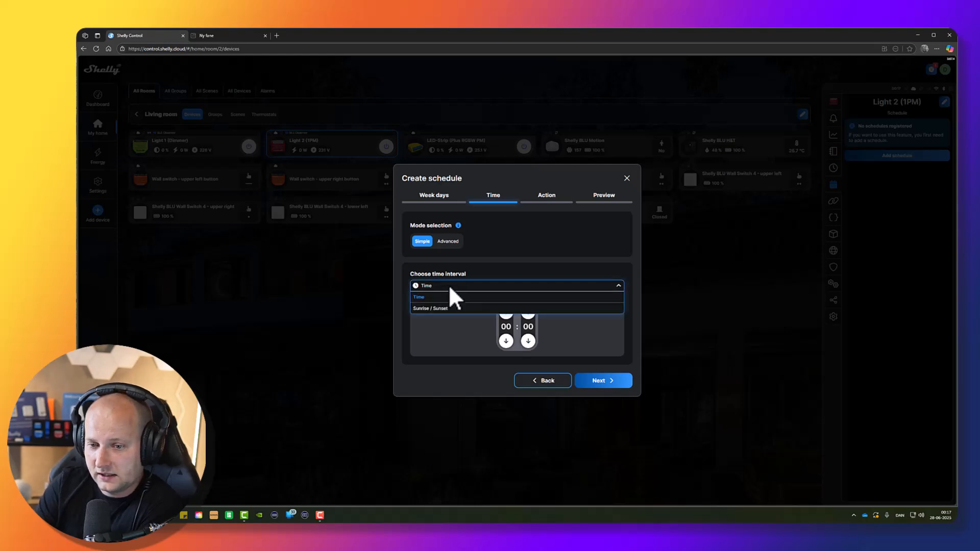
{"action": "mouse_move", "coordinate": [438, 309]}
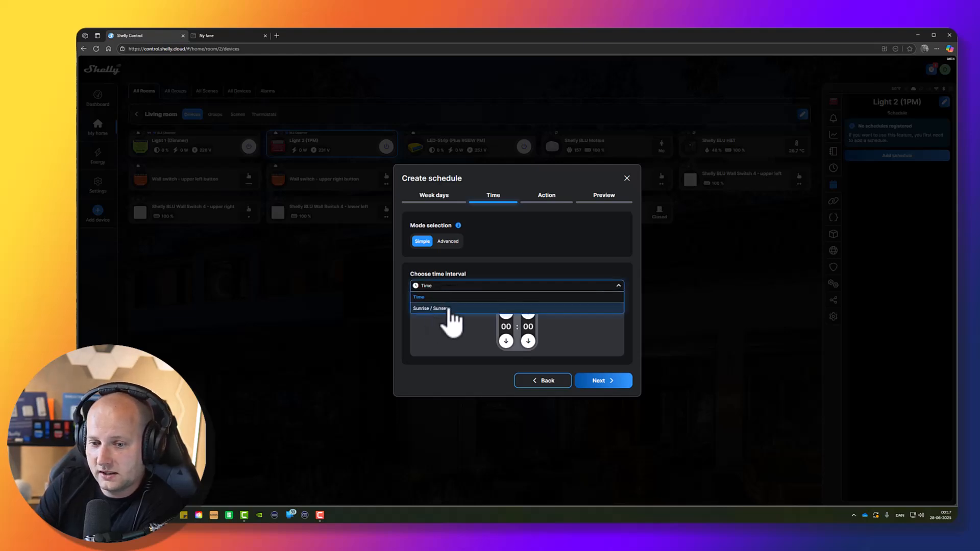
{"action": "left_click", "coordinate": [431, 308]}
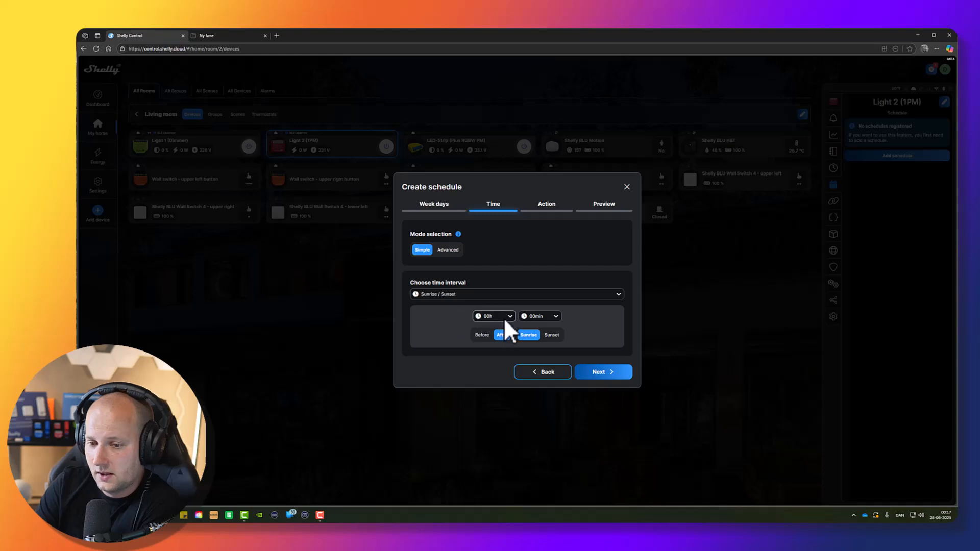
{"action": "left_click", "coordinate": [494, 316]}
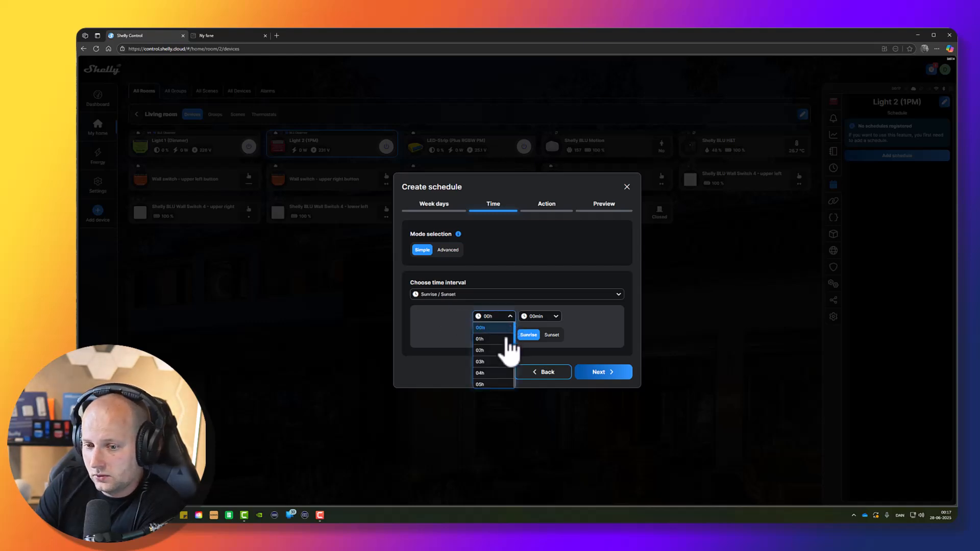
{"action": "mouse_move", "coordinate": [515, 342]}
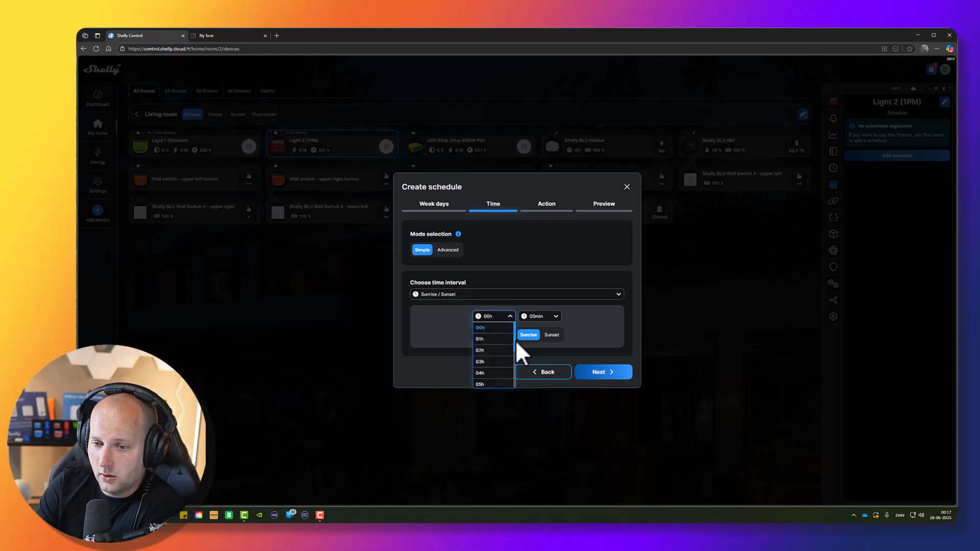
{"action": "left_click", "coordinate": [494, 316]}
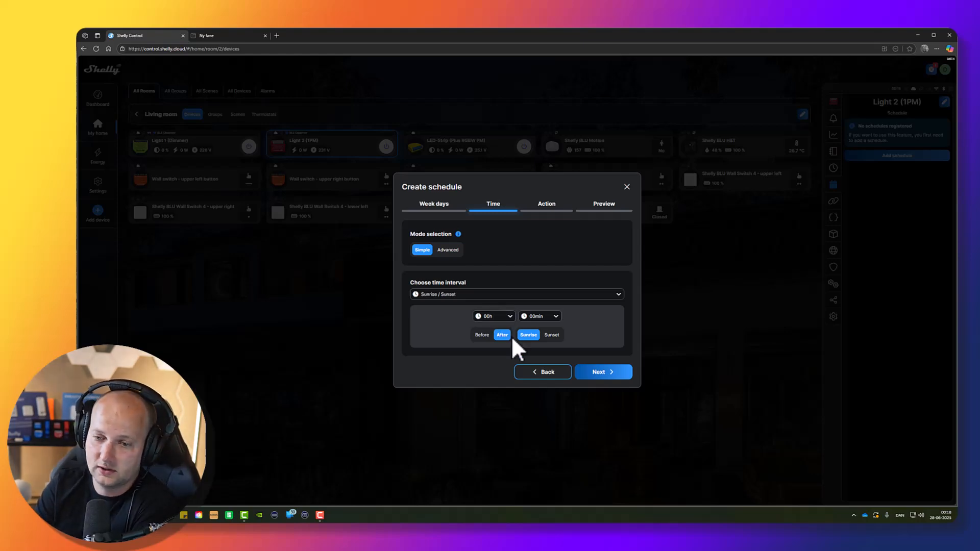
{"action": "left_click", "coordinate": [551, 335]}
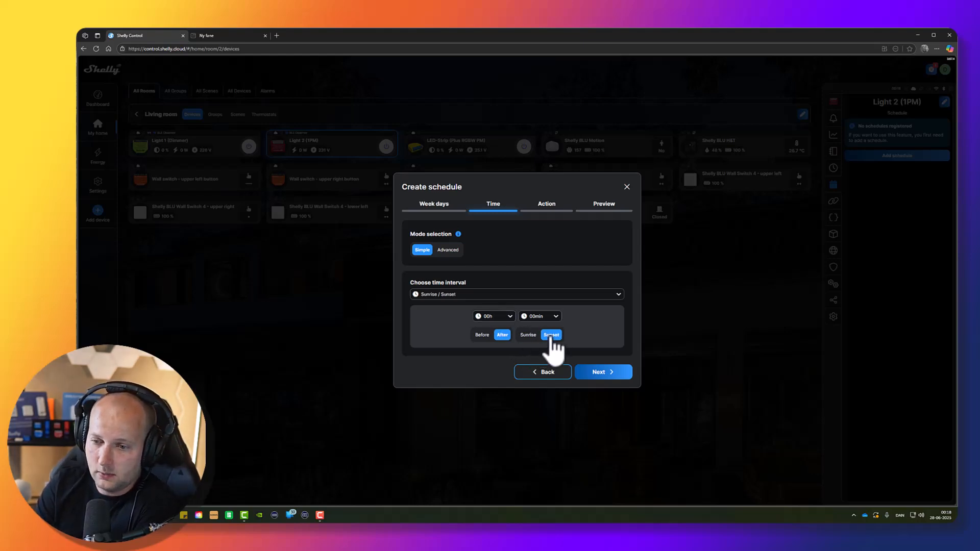
{"action": "left_click", "coordinate": [603, 372]}
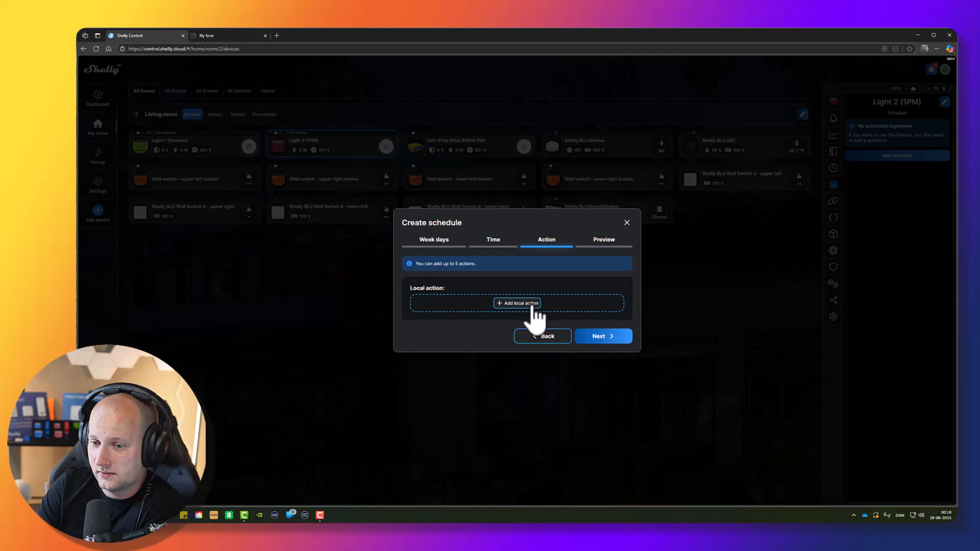
Add a local Control Output action that turns the output On.
{"action": "left_click", "coordinate": [517, 303]}
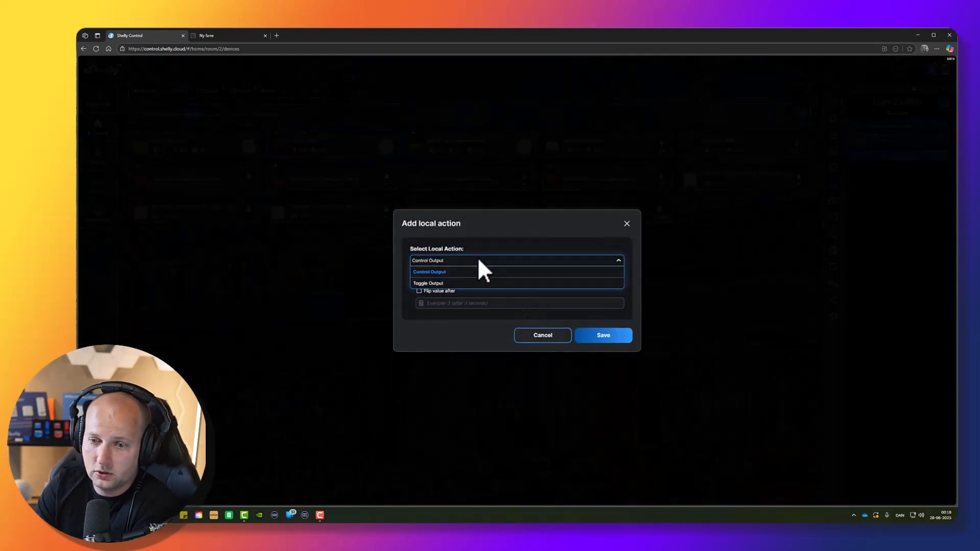
{"action": "left_click", "coordinate": [429, 272]}
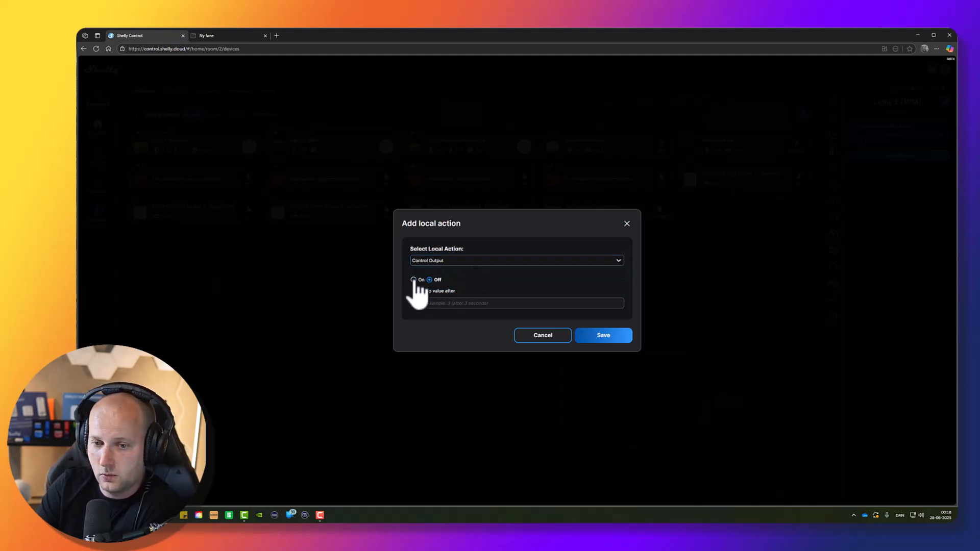
{"action": "left_click", "coordinate": [413, 280]}
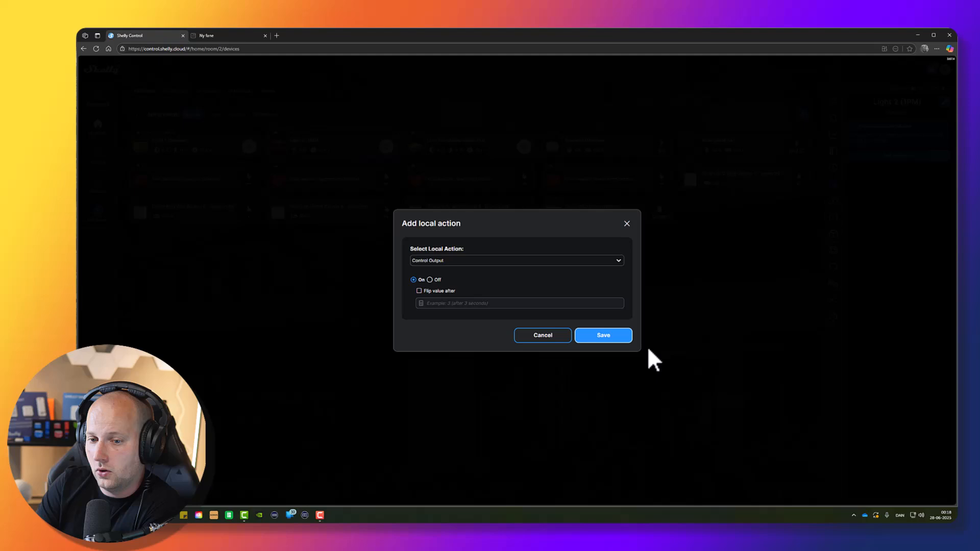
{"action": "left_click", "coordinate": [603, 335]}
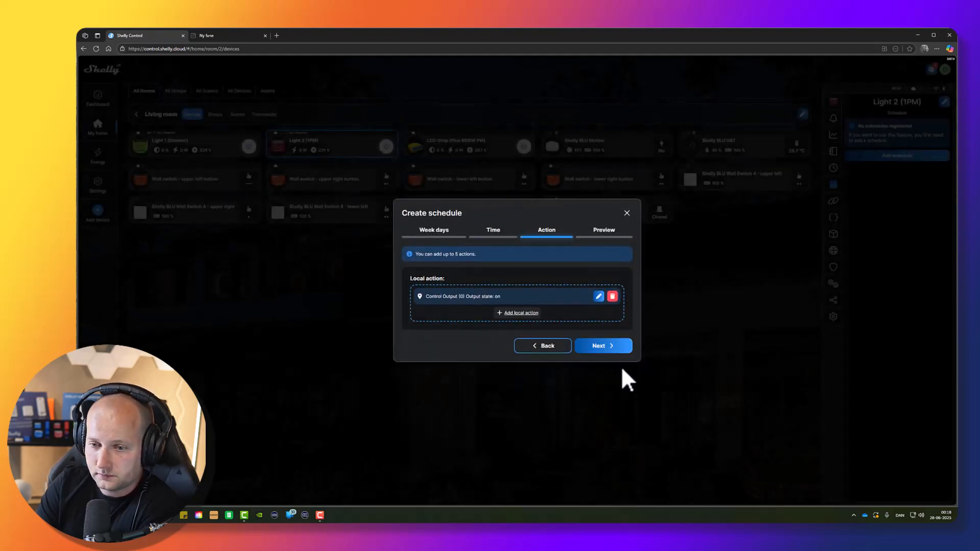
Preview and save the Mon–Sun sunset schedule, then reopen Light 2's device panel.
{"action": "left_click", "coordinate": [604, 346]}
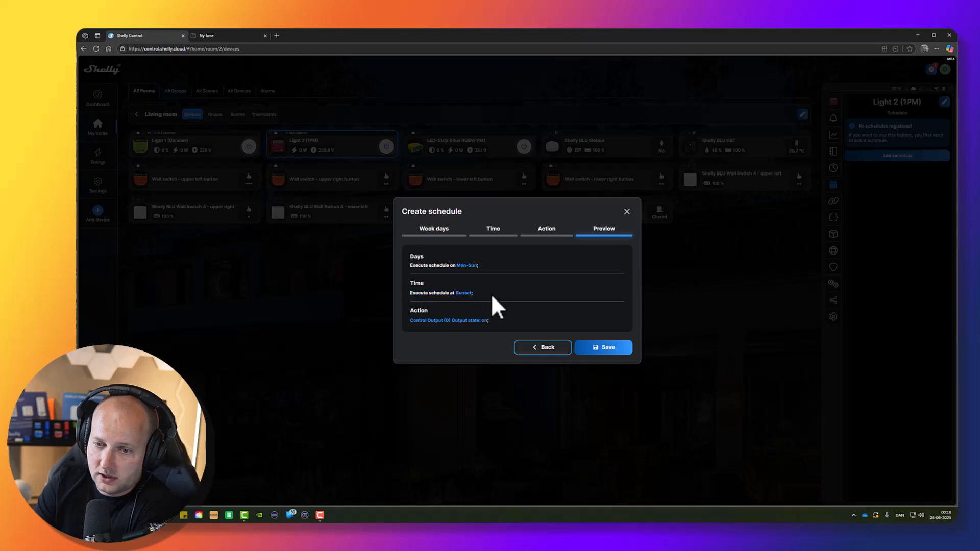
{"action": "mouse_move", "coordinate": [415, 334]}
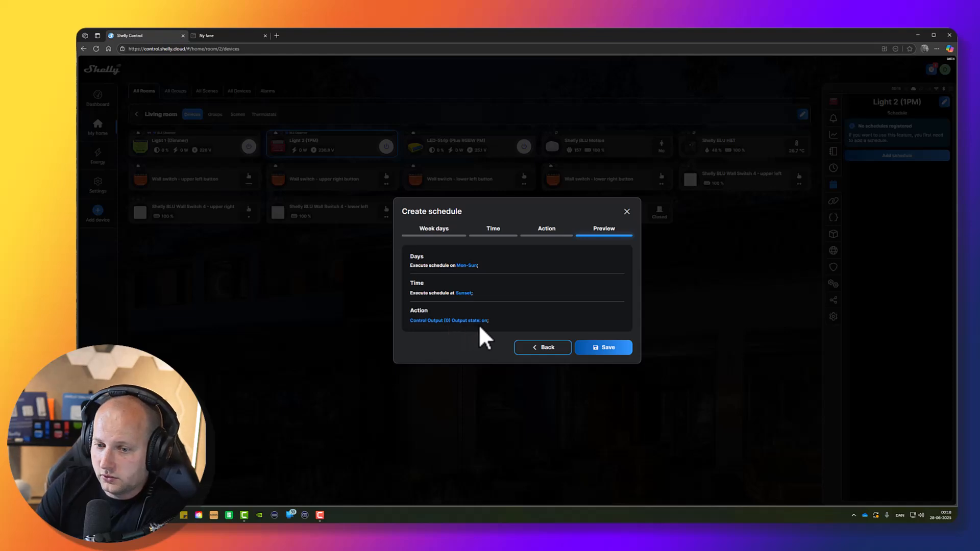
{"action": "left_click", "coordinate": [603, 347]}
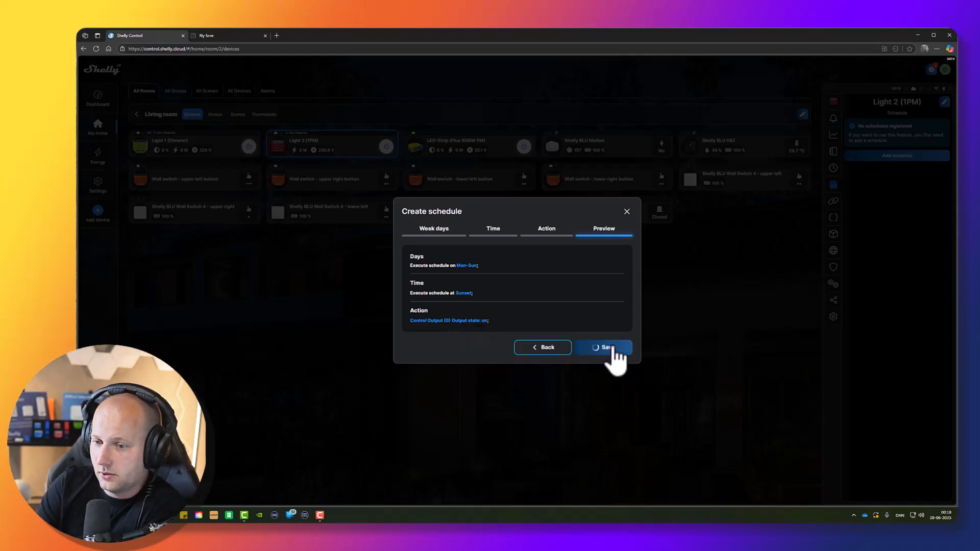
{"action": "left_click", "coordinate": [604, 348]}
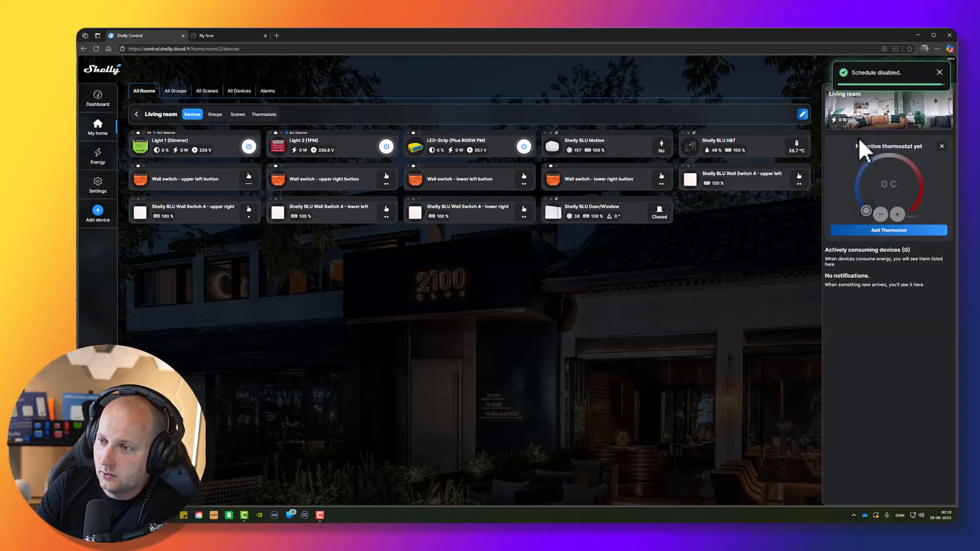
{"action": "left_click", "coordinate": [321, 146]}
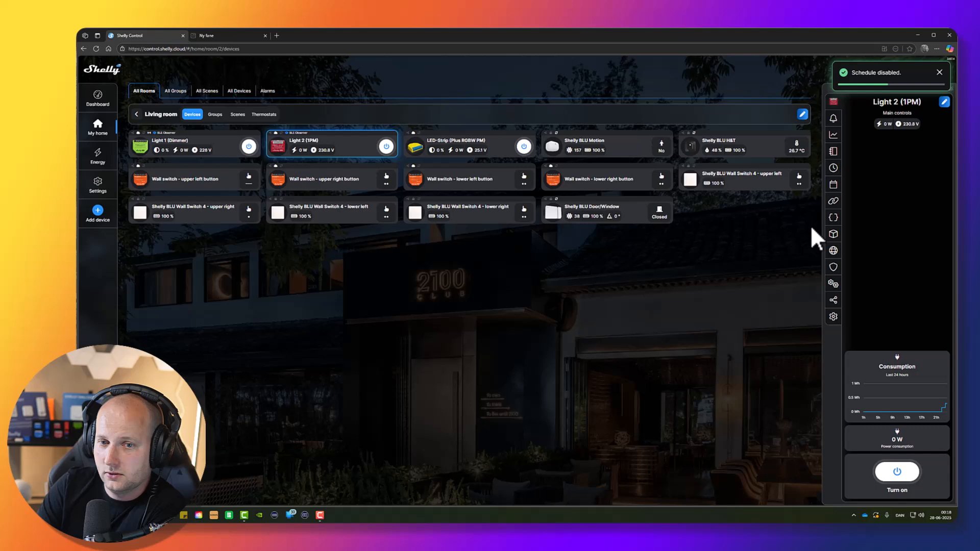
Switch on the sunset schedule in Light 2's Schedule panel and begin another schedule.
{"action": "left_click", "coordinate": [833, 184]}
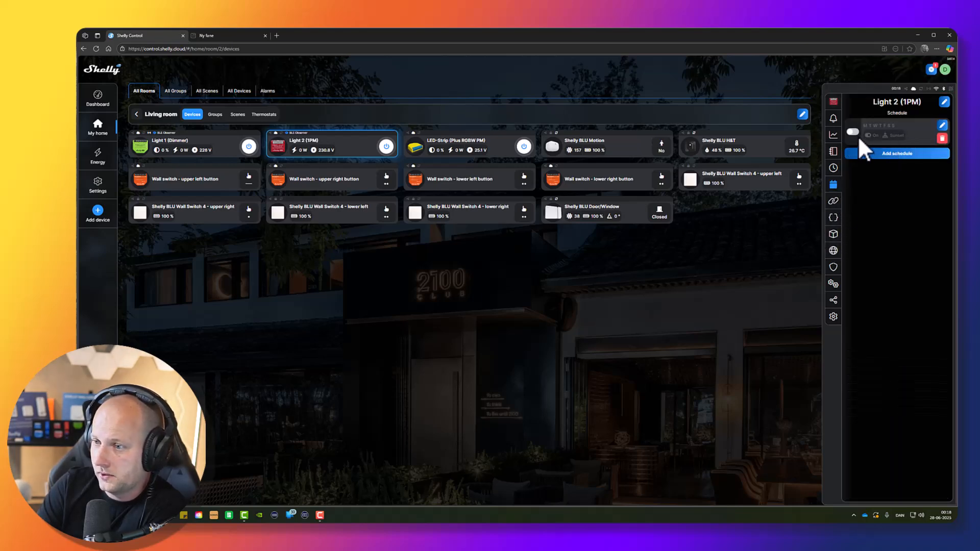
{"action": "left_click", "coordinate": [852, 131]}
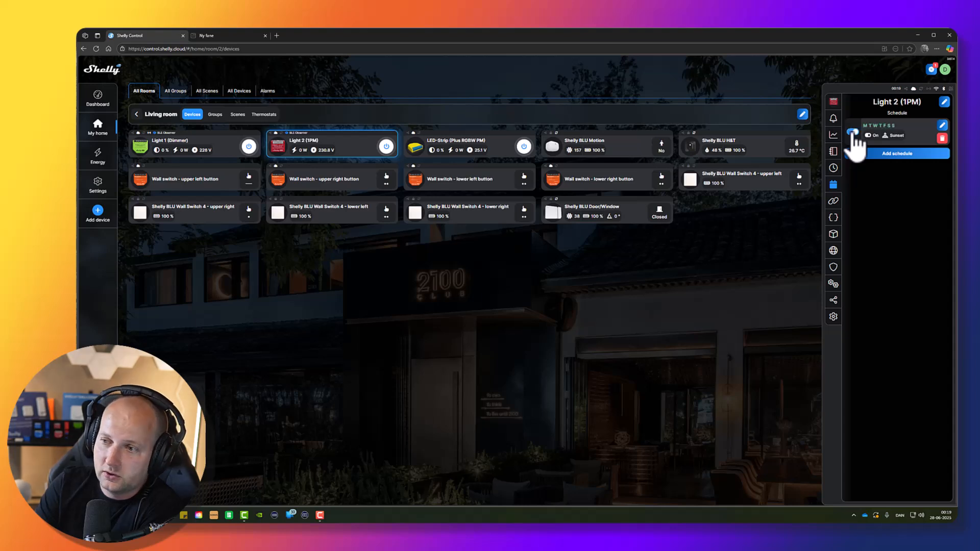
{"action": "left_click", "coordinate": [853, 134]}
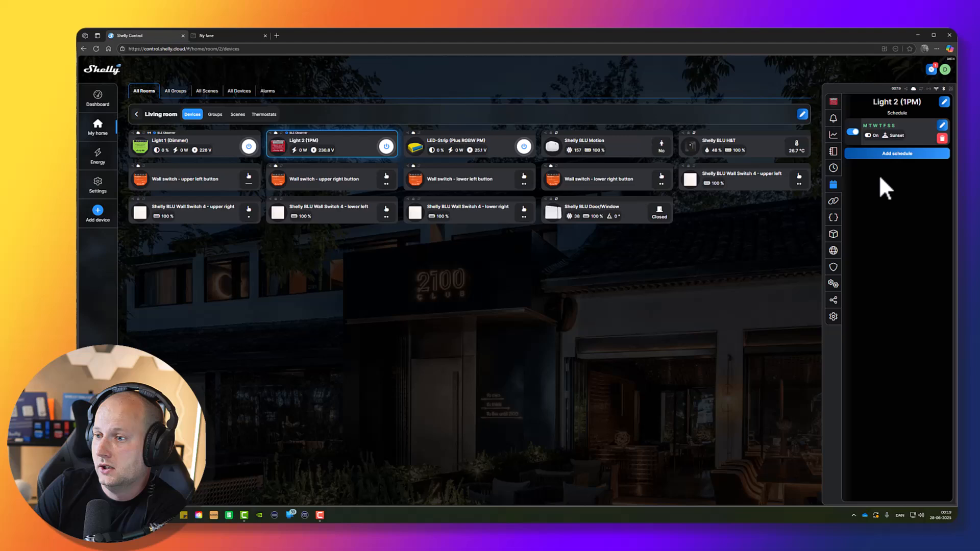
{"action": "left_click", "coordinate": [897, 154]}
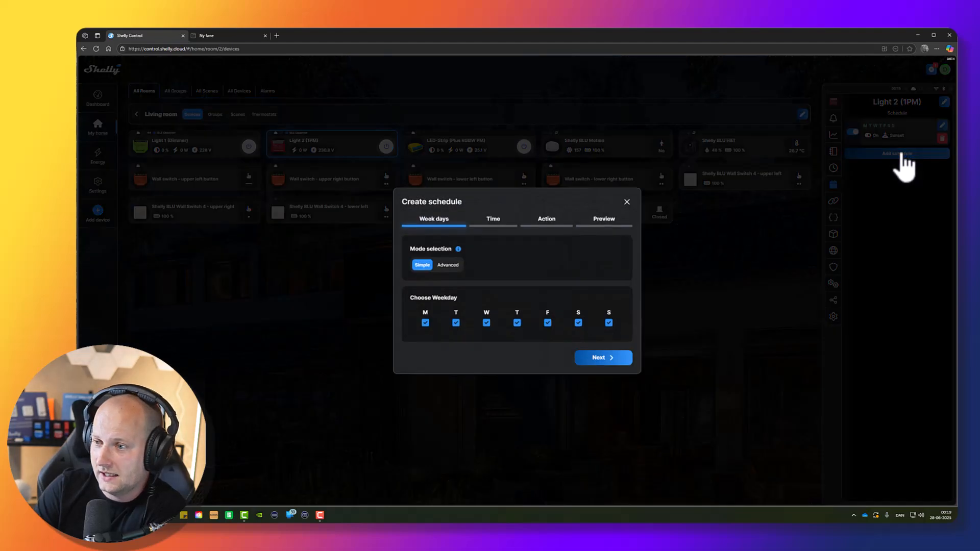
{"action": "mouse_move", "coordinate": [422, 265]}
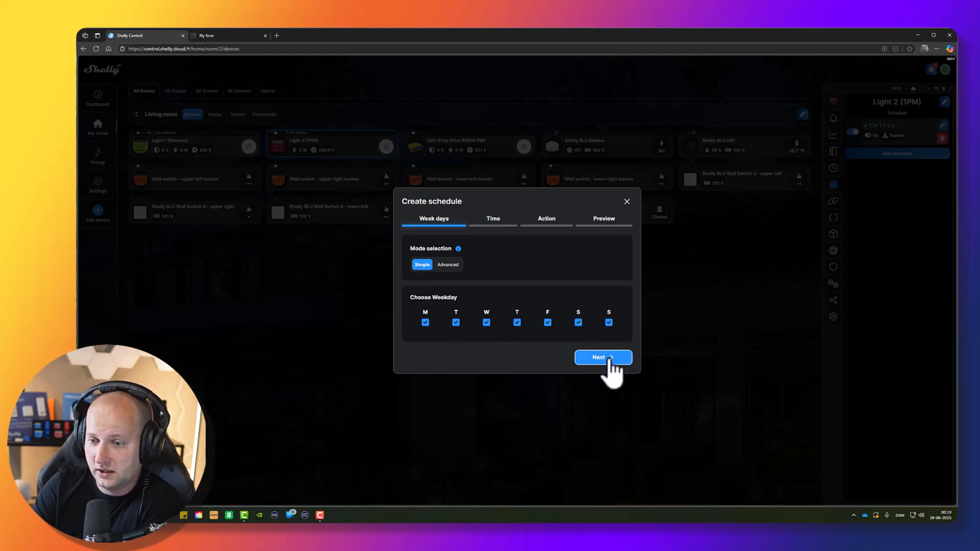
Keep all seven weekdays and set a fixed 02:00 clock time.
{"action": "left_click", "coordinate": [602, 357]}
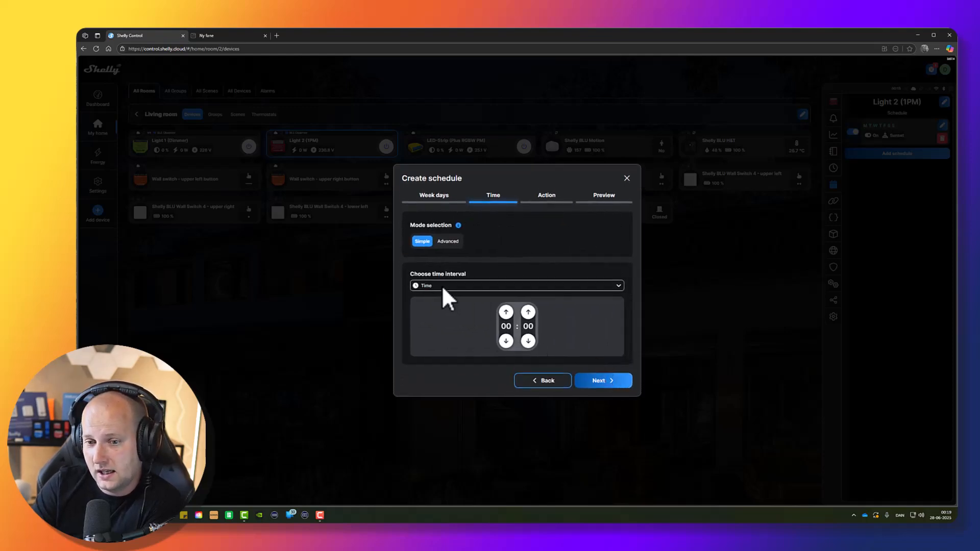
{"action": "mouse_move", "coordinate": [459, 310]}
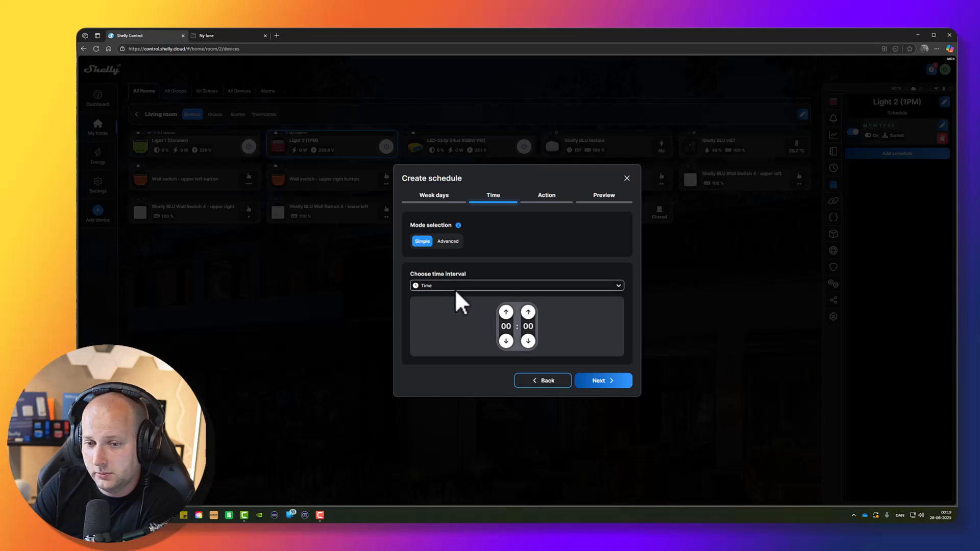
{"action": "left_click", "coordinate": [516, 286]}
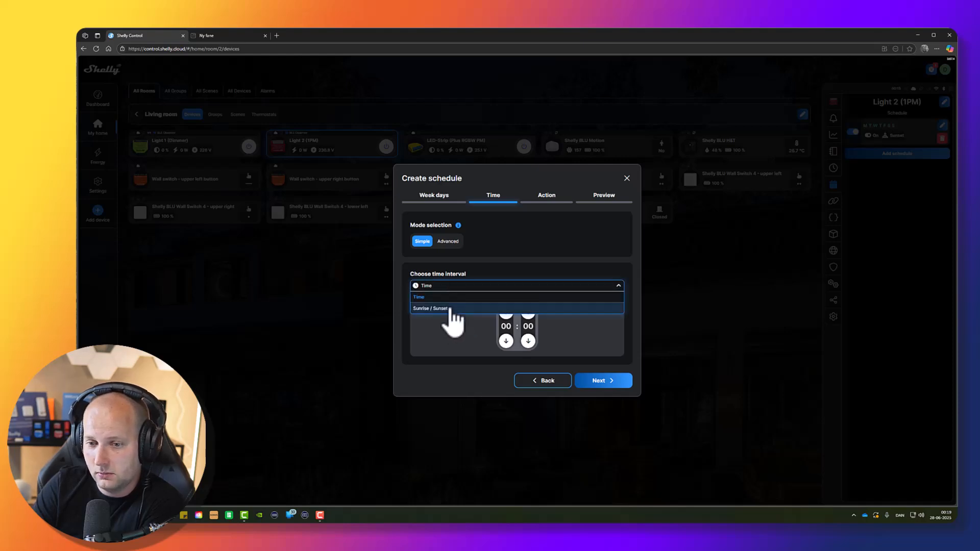
{"action": "left_click", "coordinate": [426, 297]}
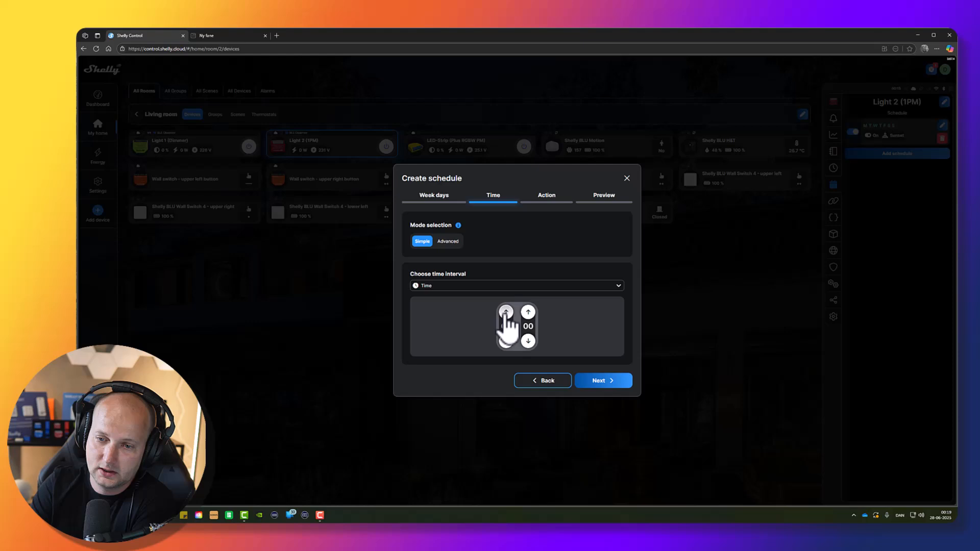
{"action": "left_click", "coordinate": [505, 312]}
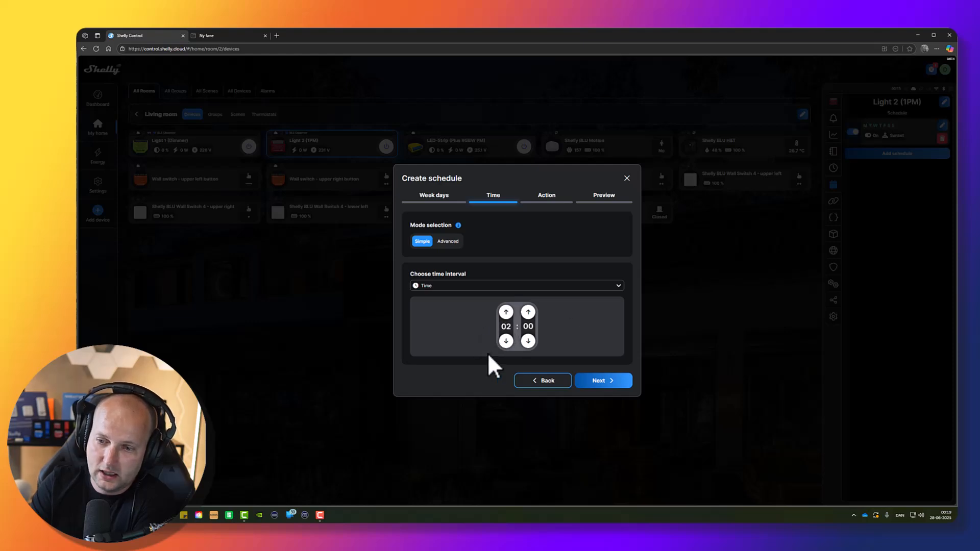
{"action": "left_click", "coordinate": [604, 380]}
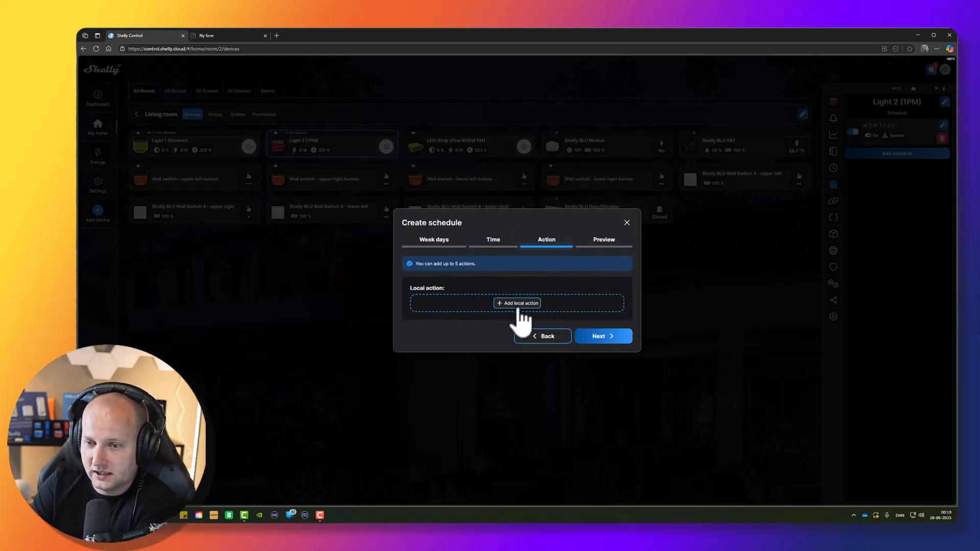
Add an Off local action to the 02:00 daily schedule and save it.
{"action": "left_click", "coordinate": [517, 303]}
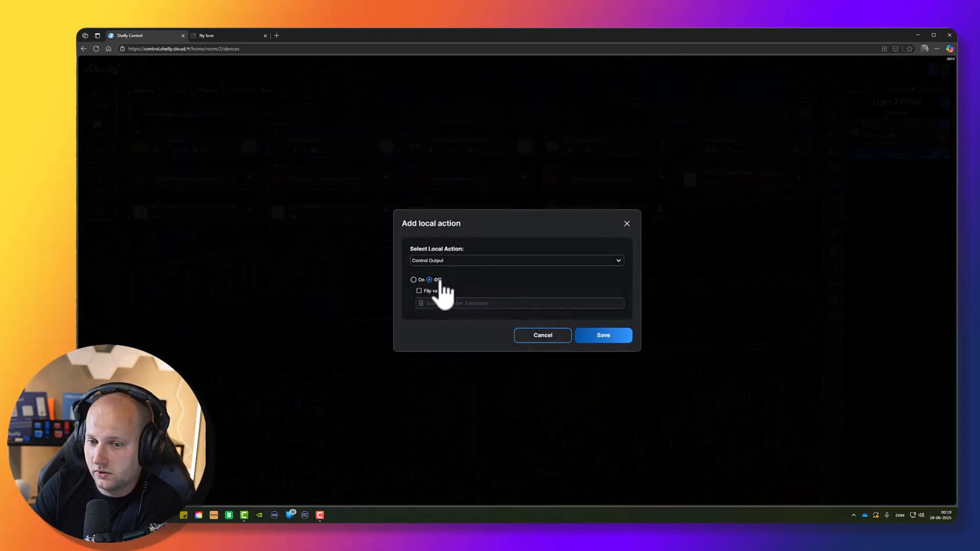
{"action": "mouse_move", "coordinate": [606, 337]}
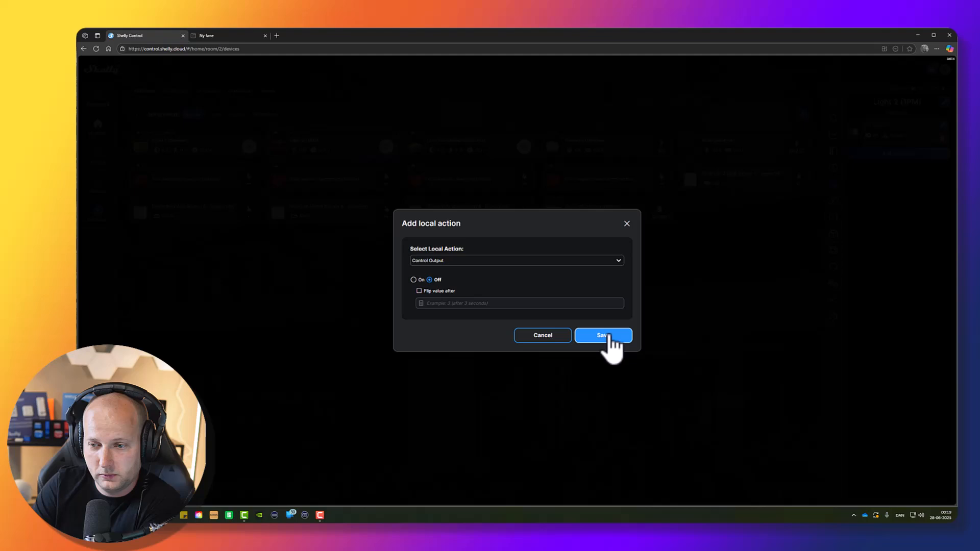
{"action": "left_click", "coordinate": [603, 336]}
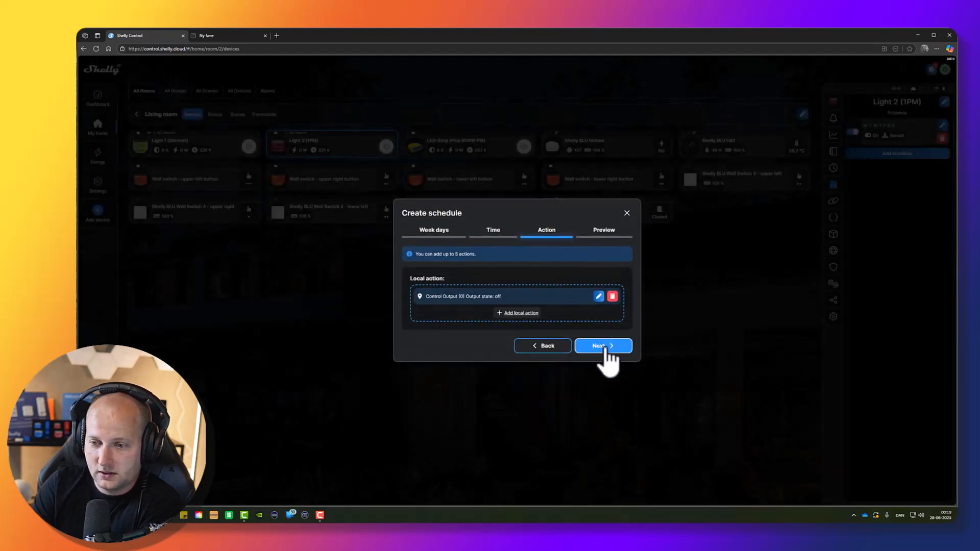
{"action": "left_click", "coordinate": [603, 345]}
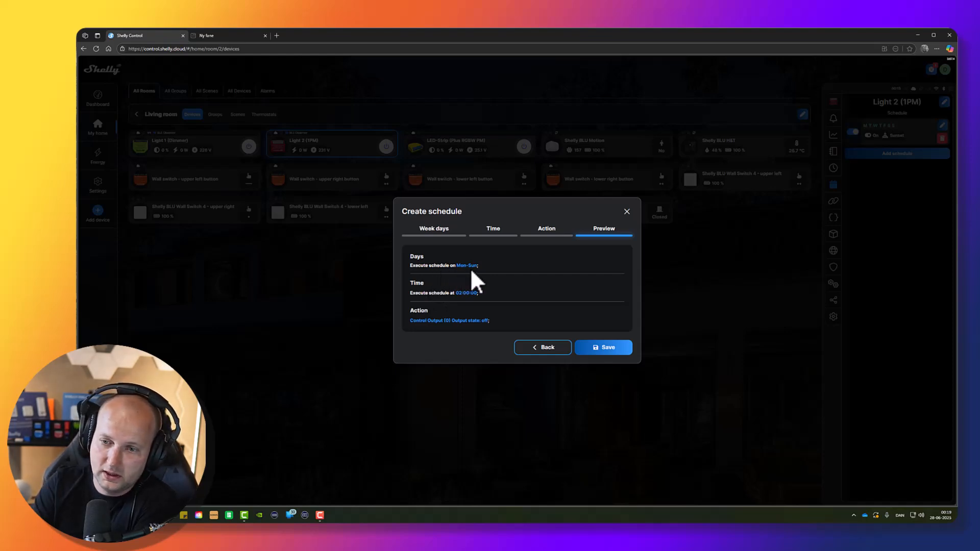
{"action": "mouse_move", "coordinate": [486, 310]}
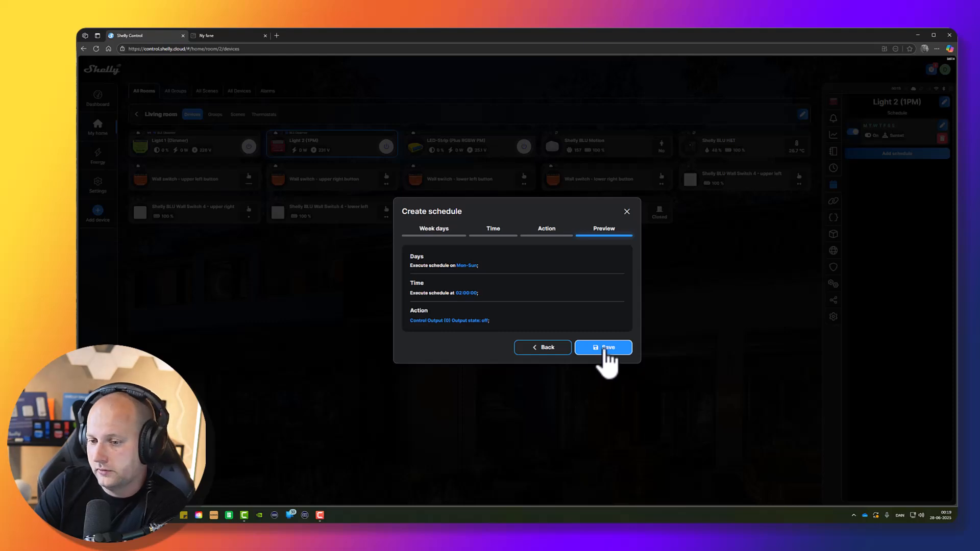
{"action": "left_click", "coordinate": [604, 348]}
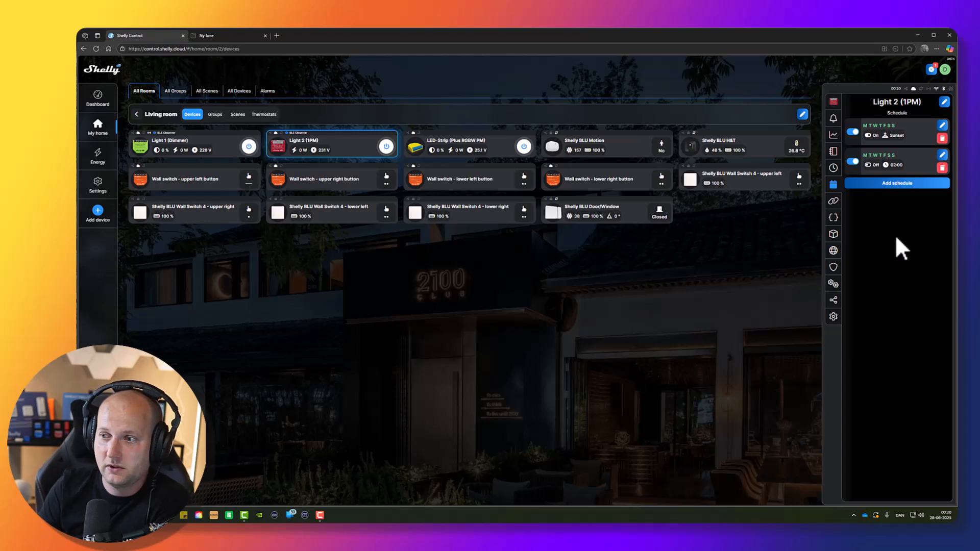
{"action": "mouse_move", "coordinate": [856, 288]}
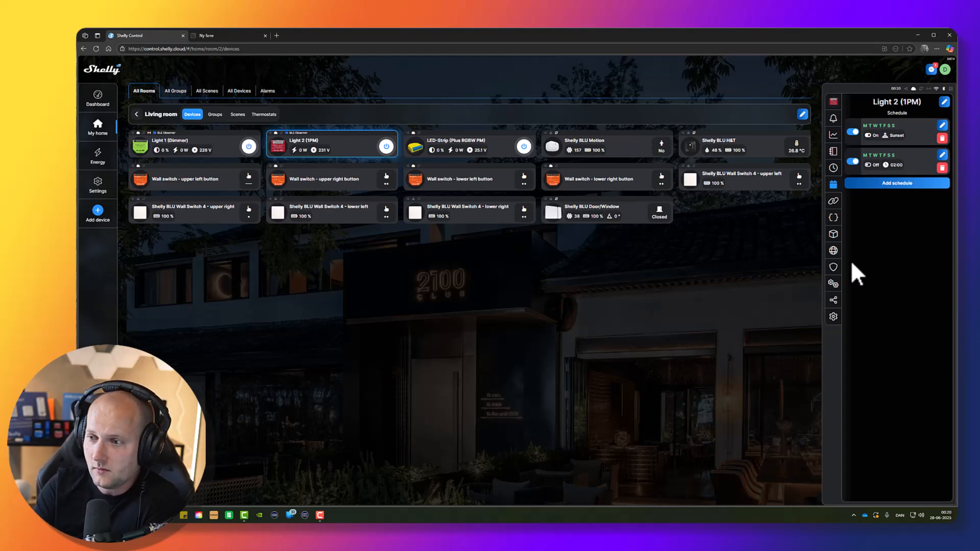
{"action": "mouse_move", "coordinate": [867, 337]}
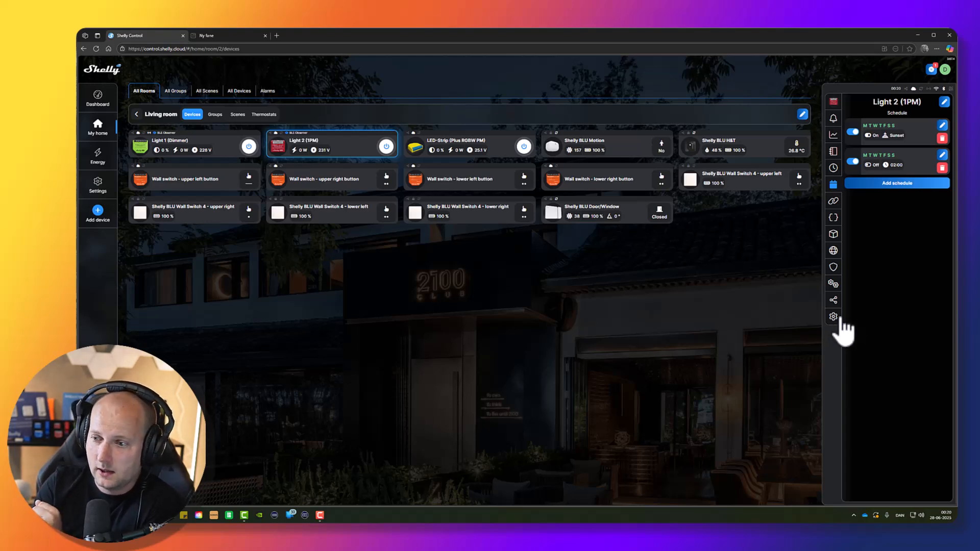
Expand Light 2's Geo location and time zone settings to check Europe/Copenhagen and latitude.
{"action": "left_click", "coordinate": [832, 316]}
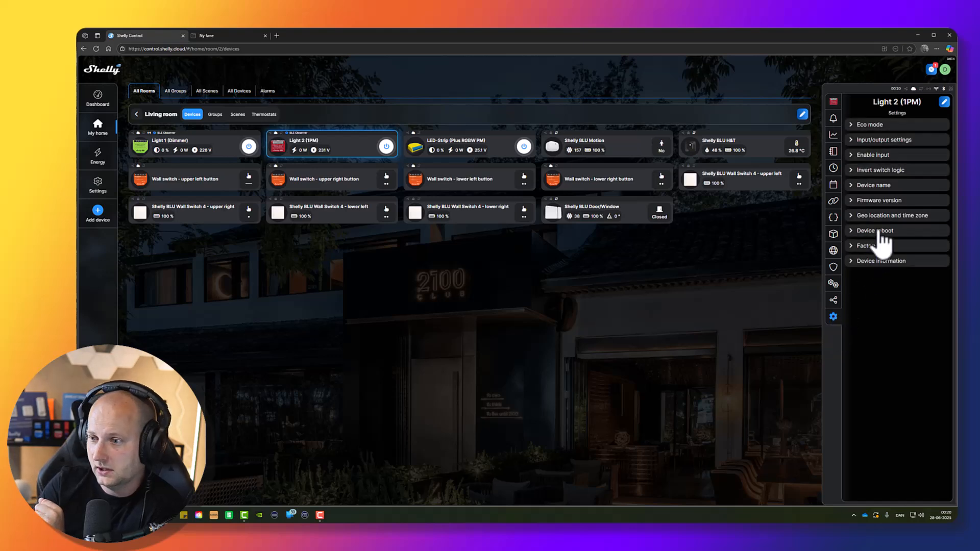
{"action": "left_click", "coordinate": [891, 216]}
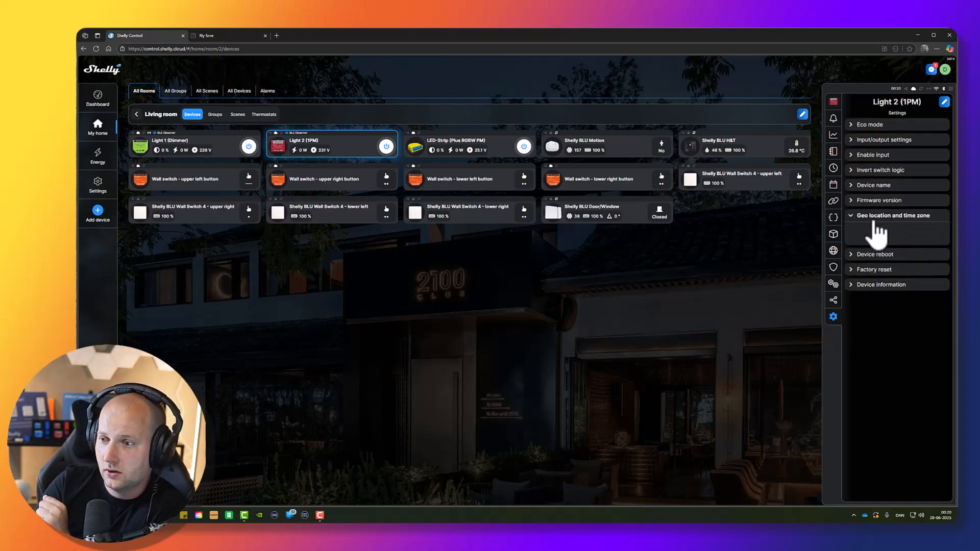
{"action": "left_click", "coordinate": [897, 215]}
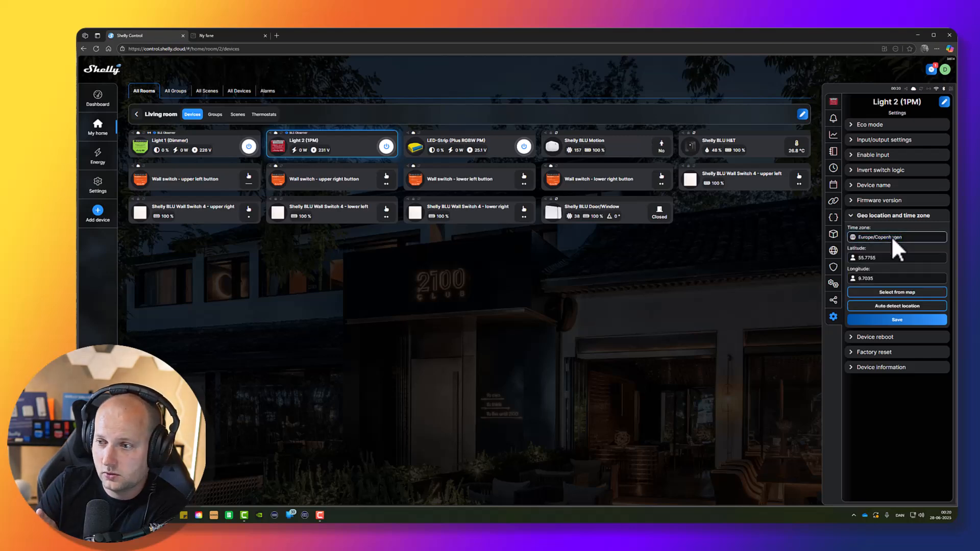
{"action": "left_click", "coordinate": [896, 257]}
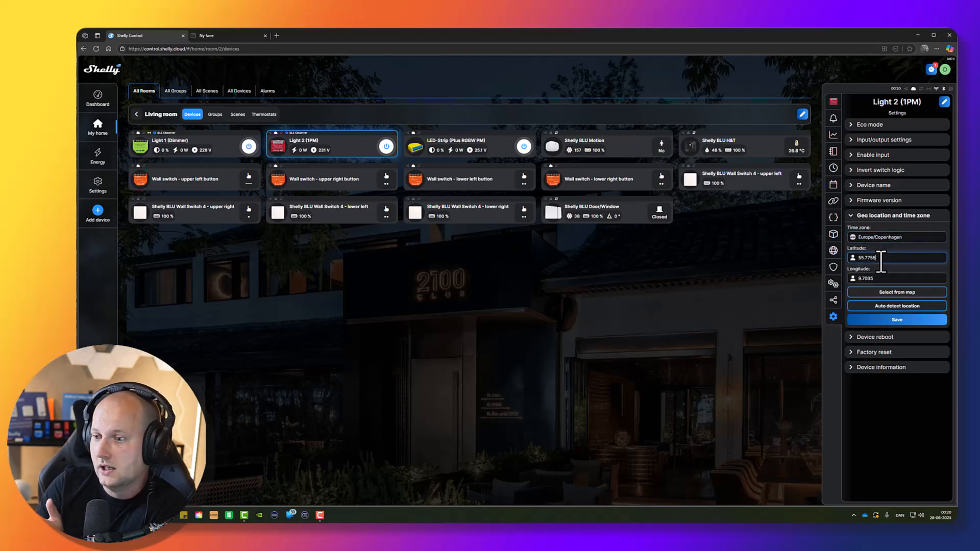